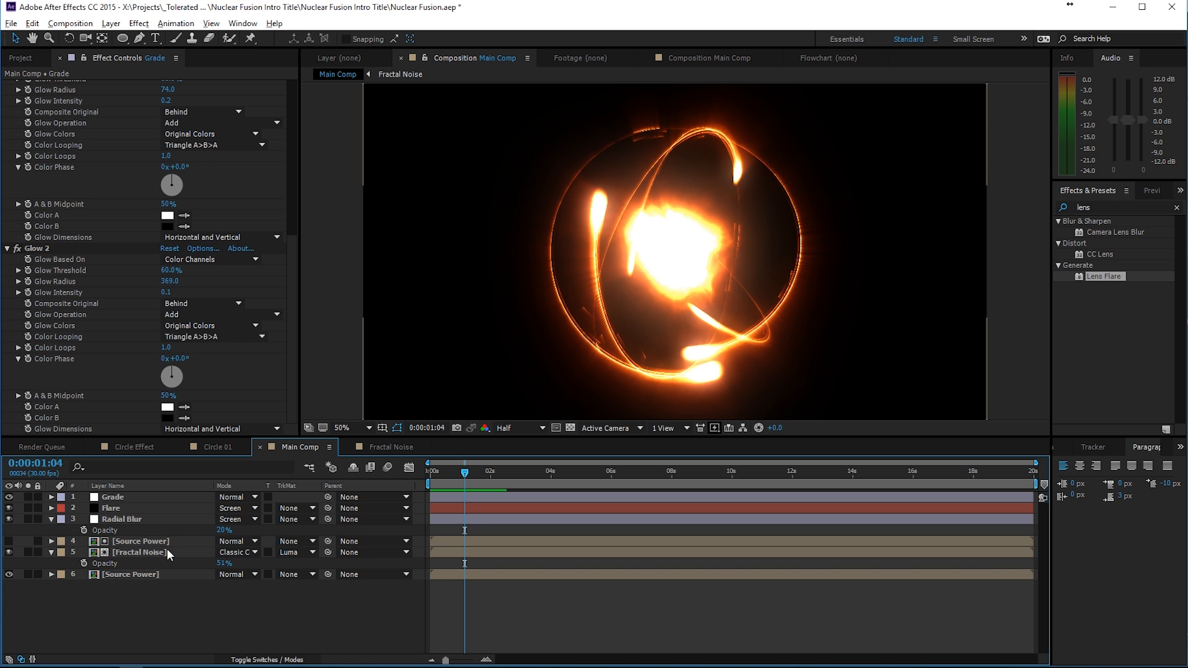
Step: Inspect the Radial Blur and Source Power layers, then dive into Source Power's nested Light Source comp
left_click(122, 519)
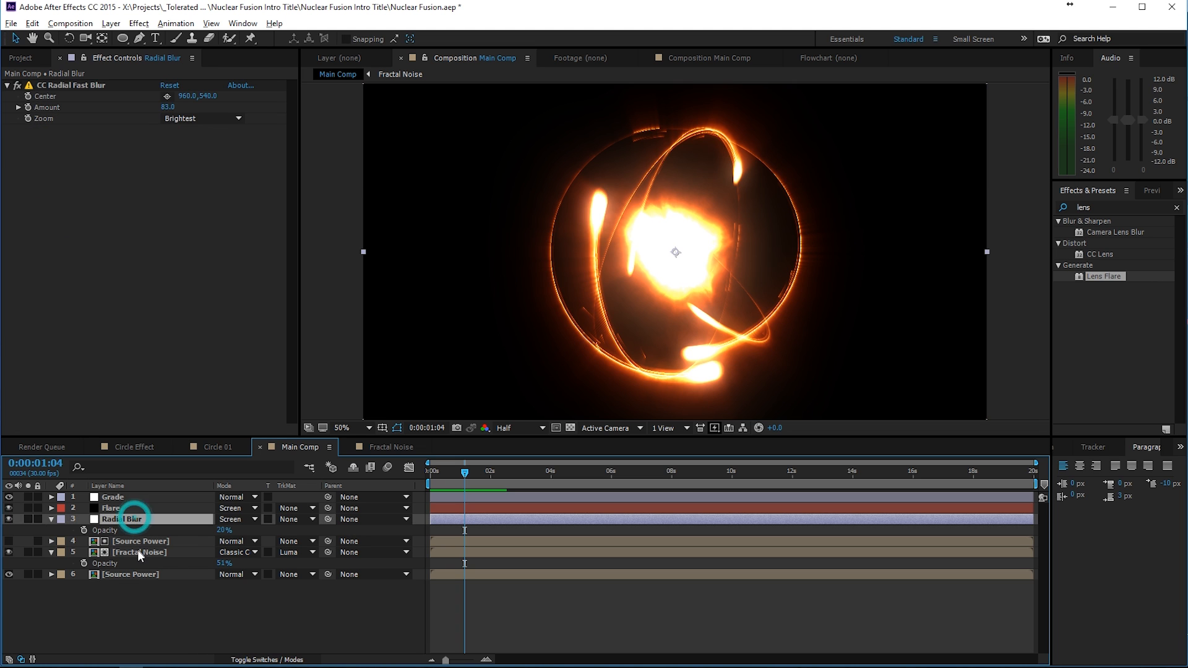
left_click(131, 573)
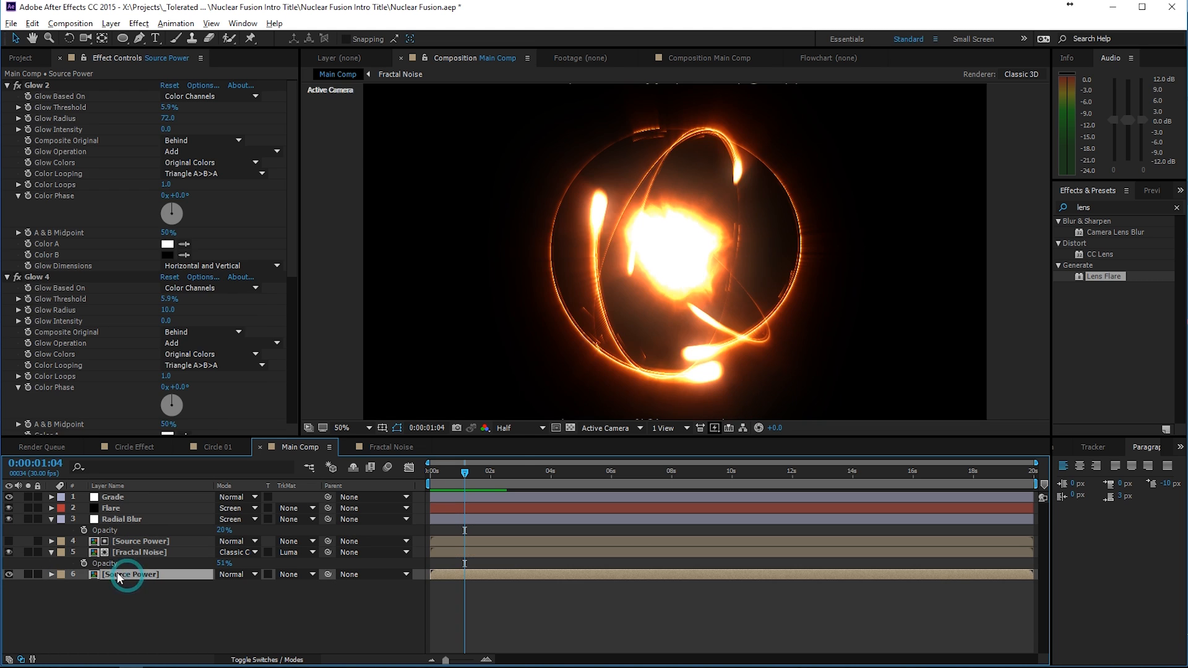
double_click(136, 574)
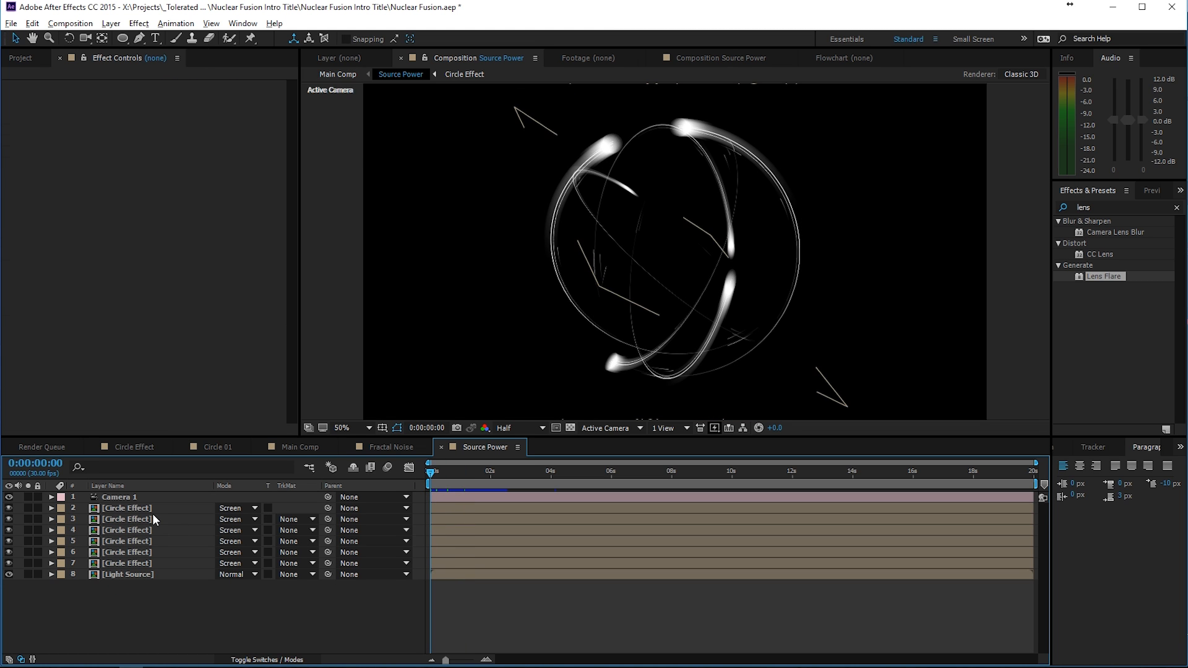
double_click(127, 574)
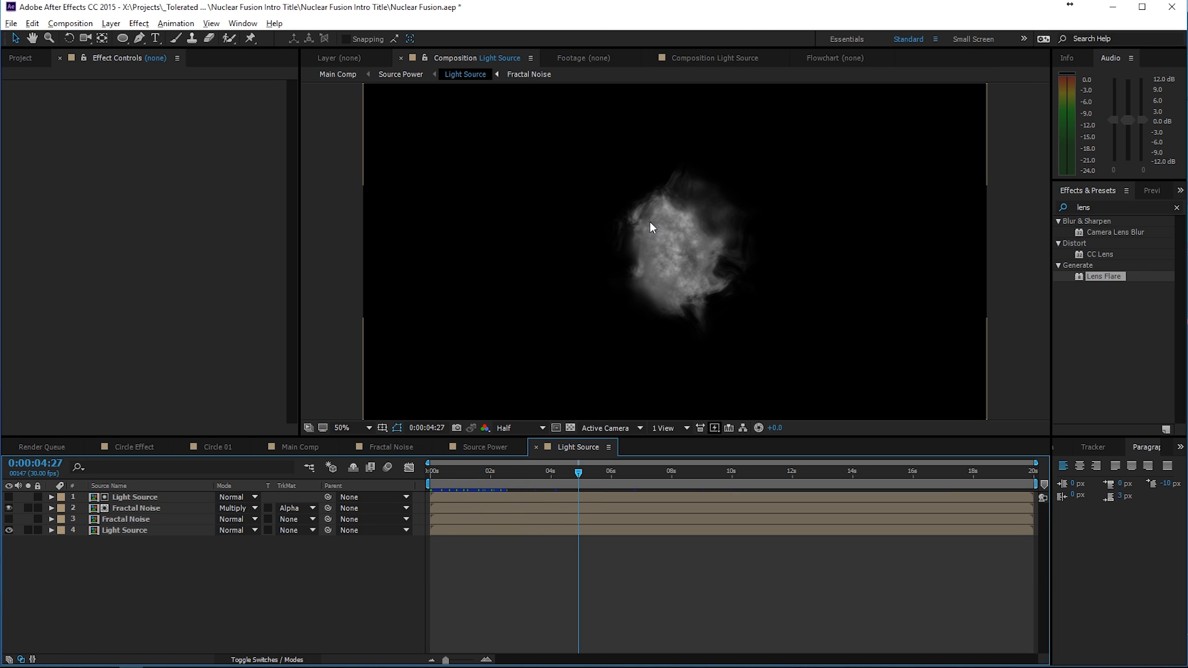
mouse_move(684, 253)
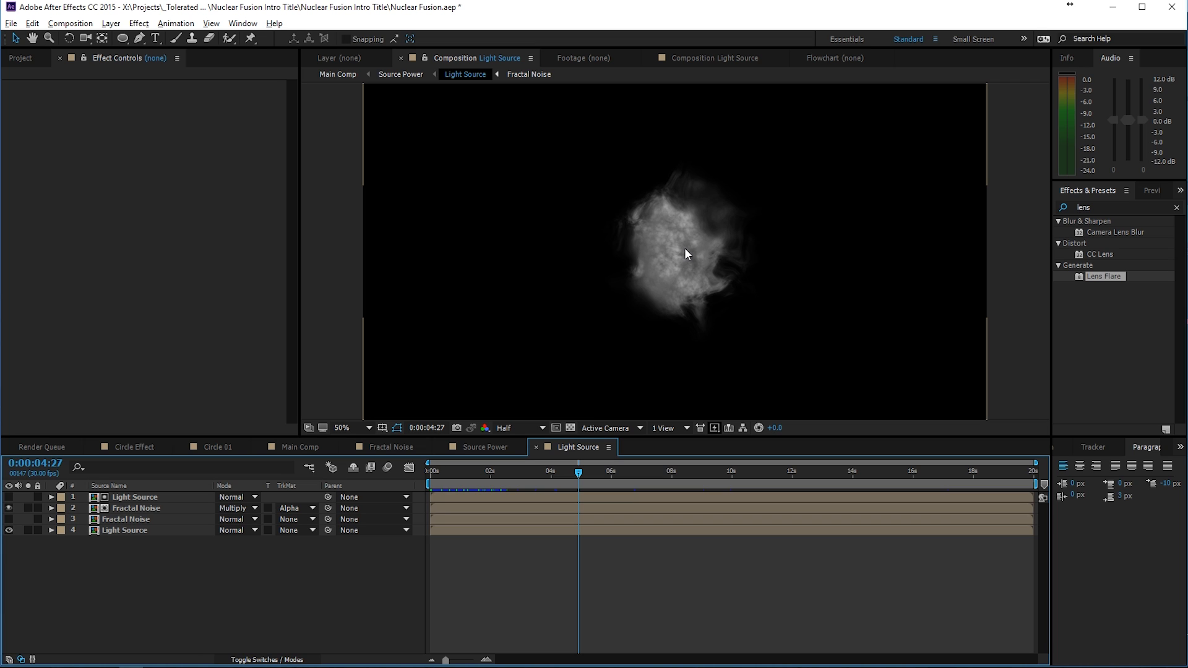
mouse_move(679, 254)
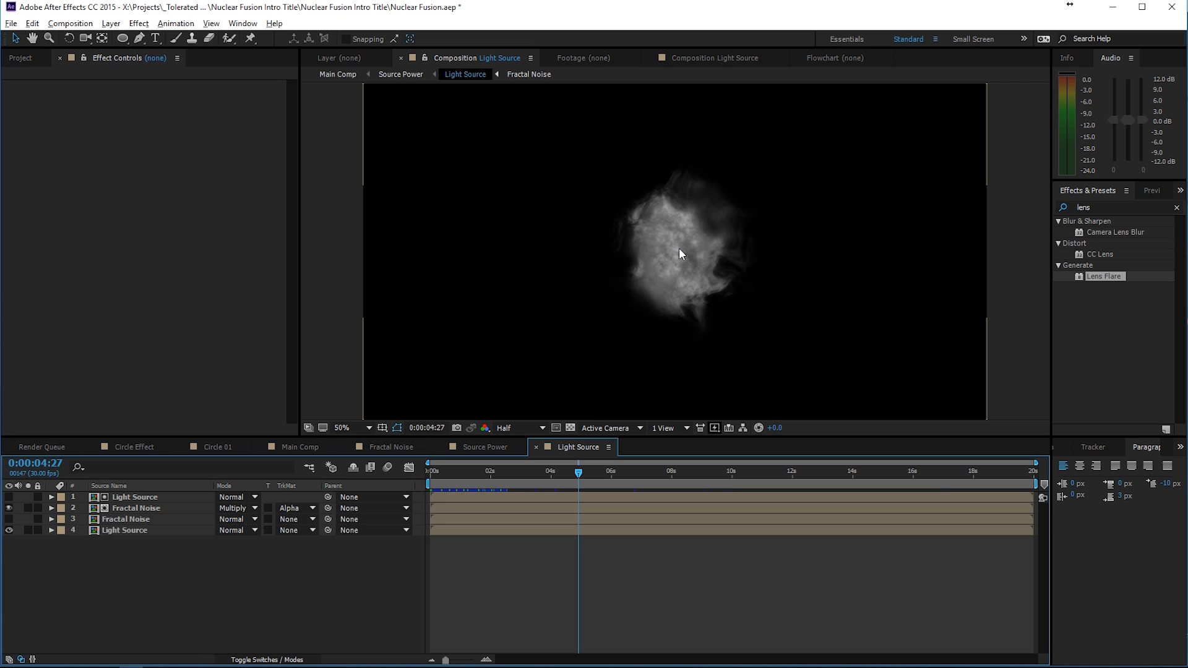
Step: Create a new 1920×1080, 30 fps composition named Title Comp with a shorter duration
left_click(70, 23)
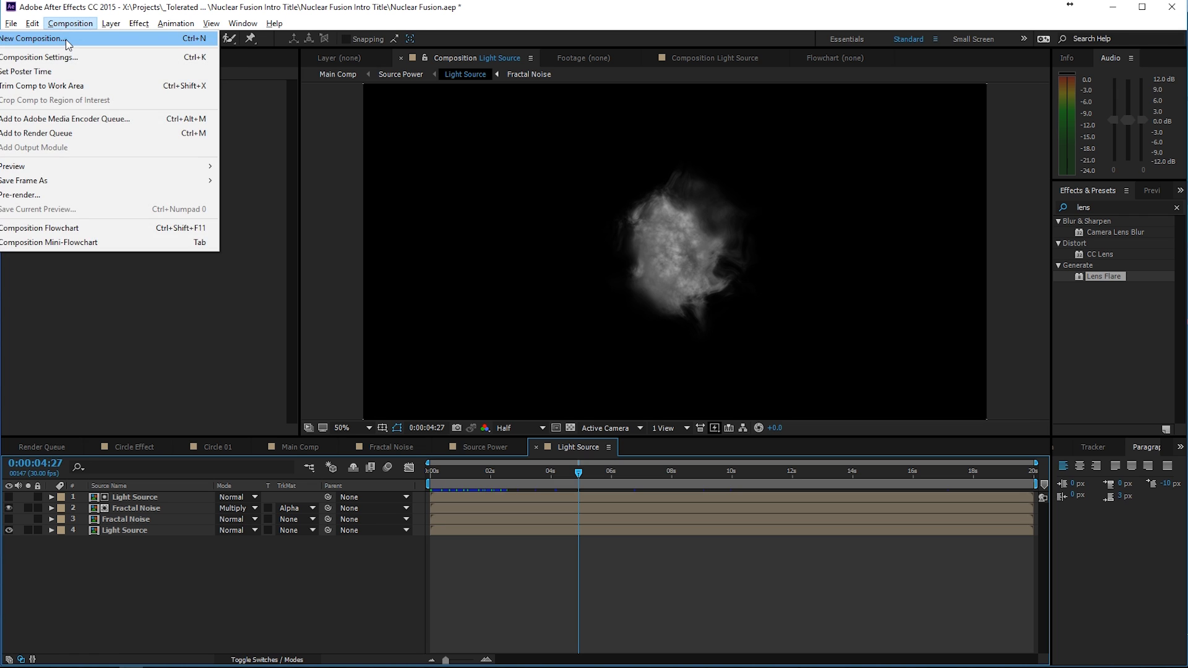
left_click(33, 38)
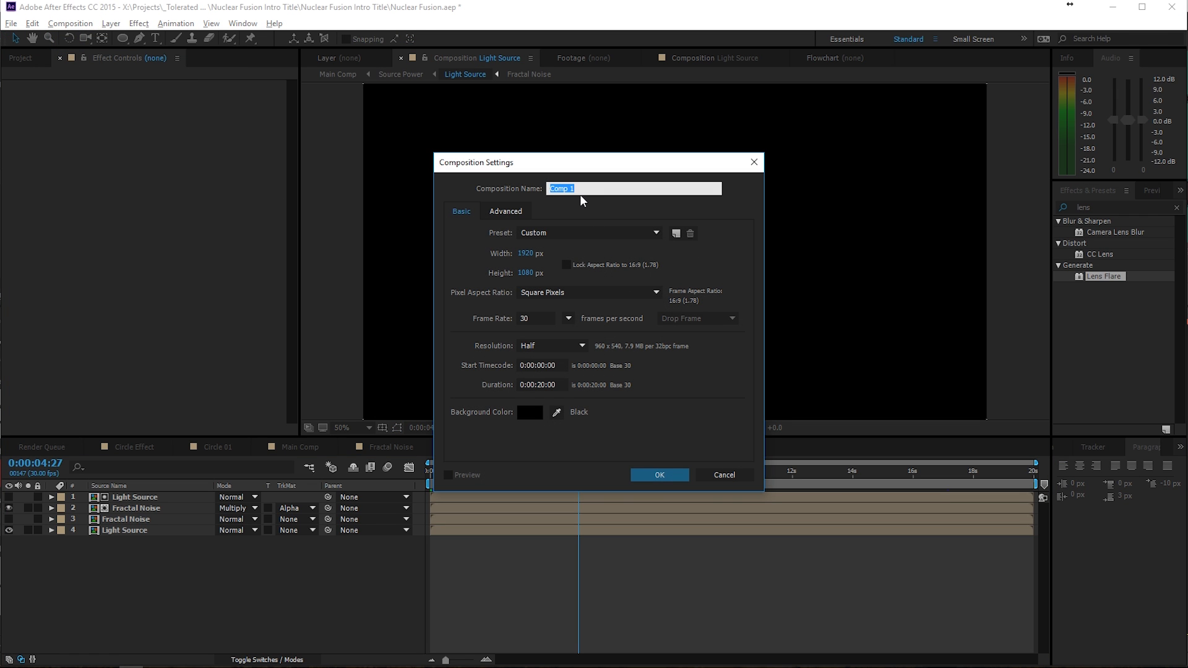
type("Title")
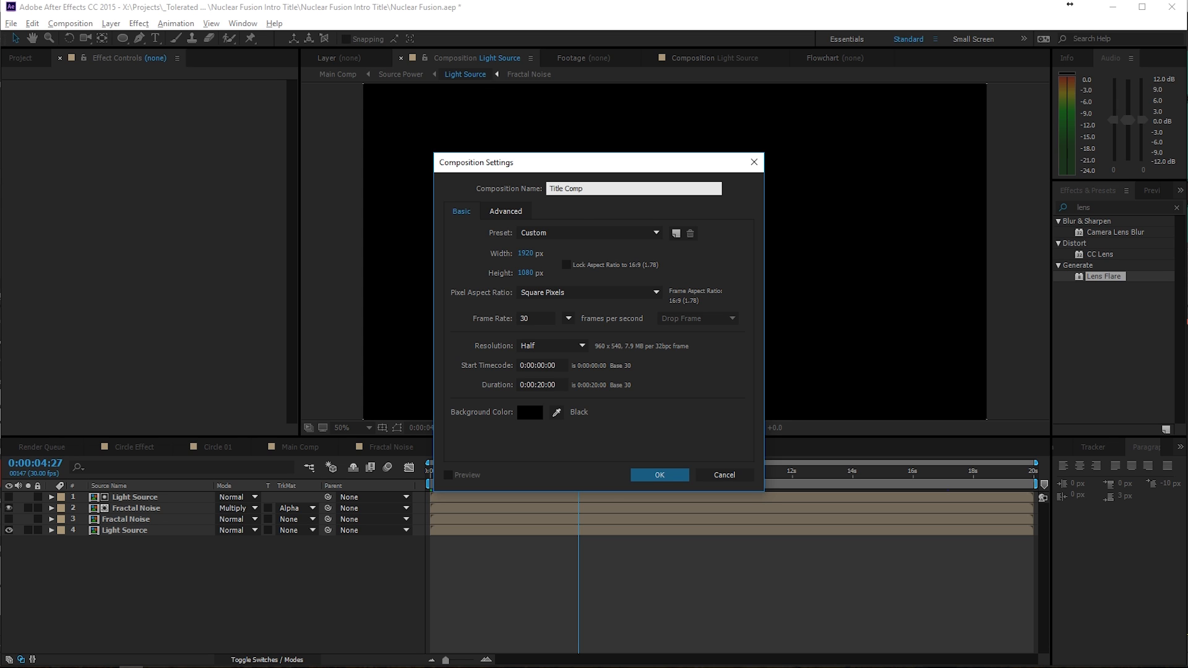
left_click(538, 385)
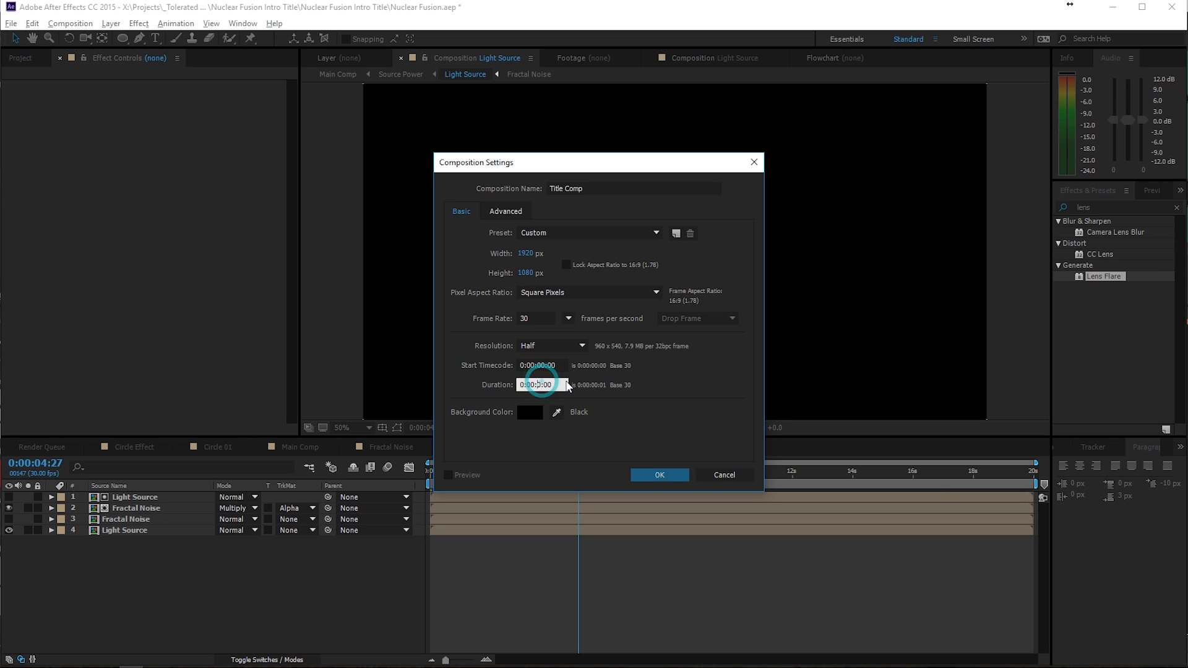
left_click(658, 476)
type("TOLERATEDSTORE.CO")
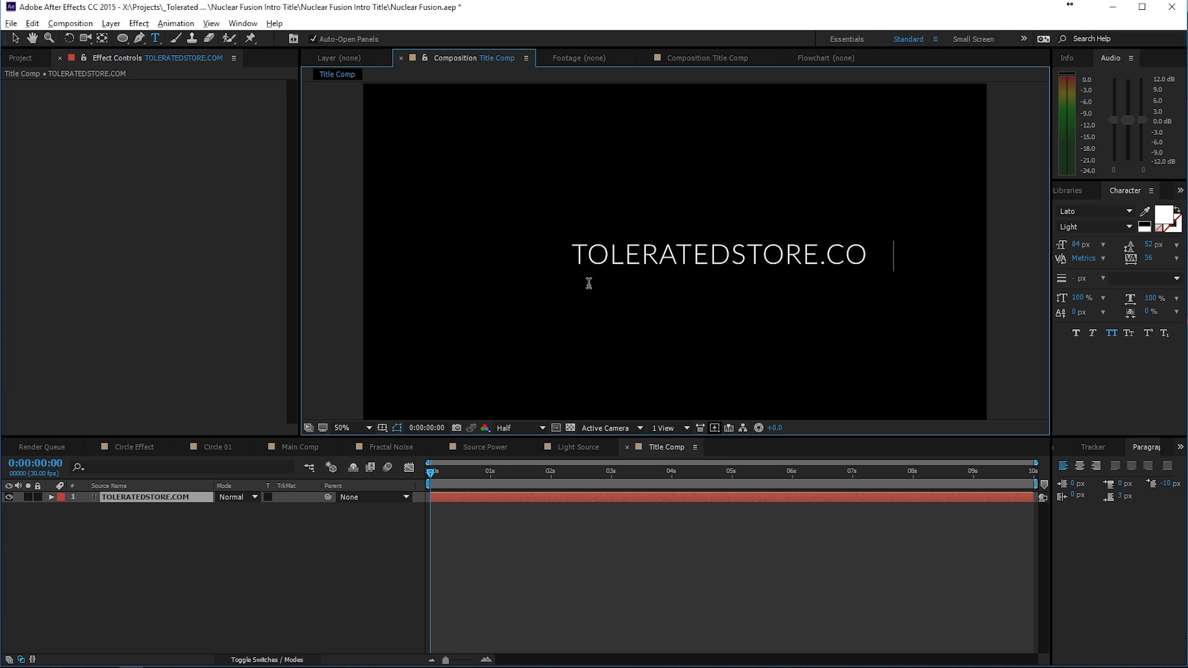
Step: Set the title's Lato style to Semibold and centre it in the composition
left_click(1093, 226)
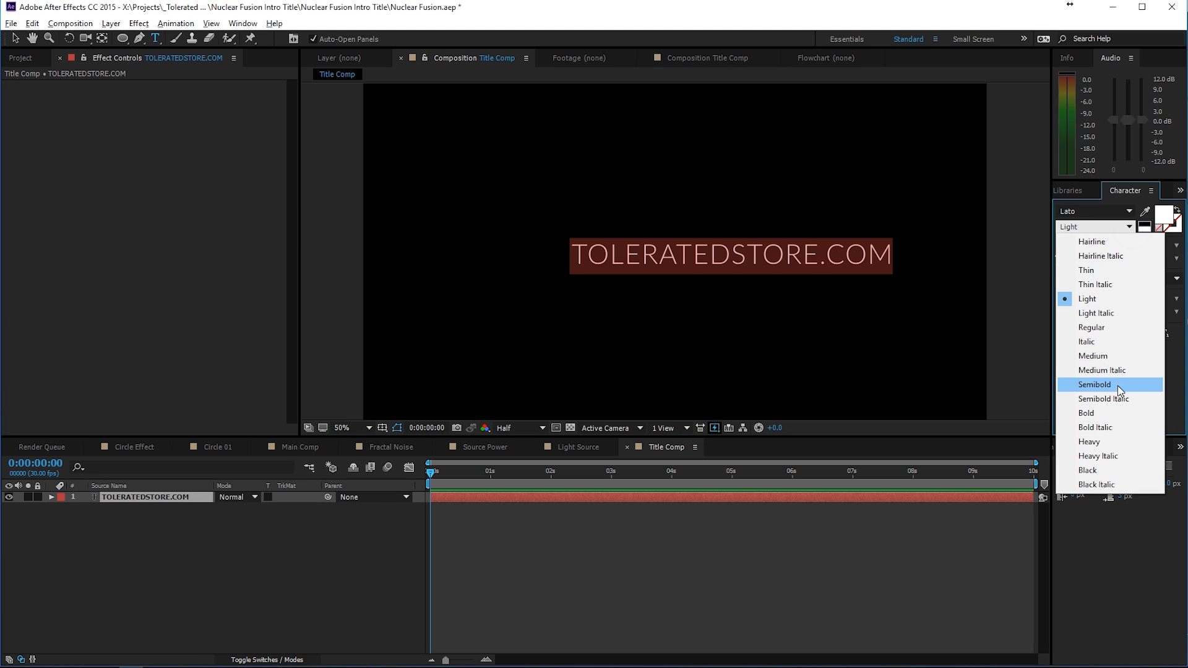
left_click(1094, 384)
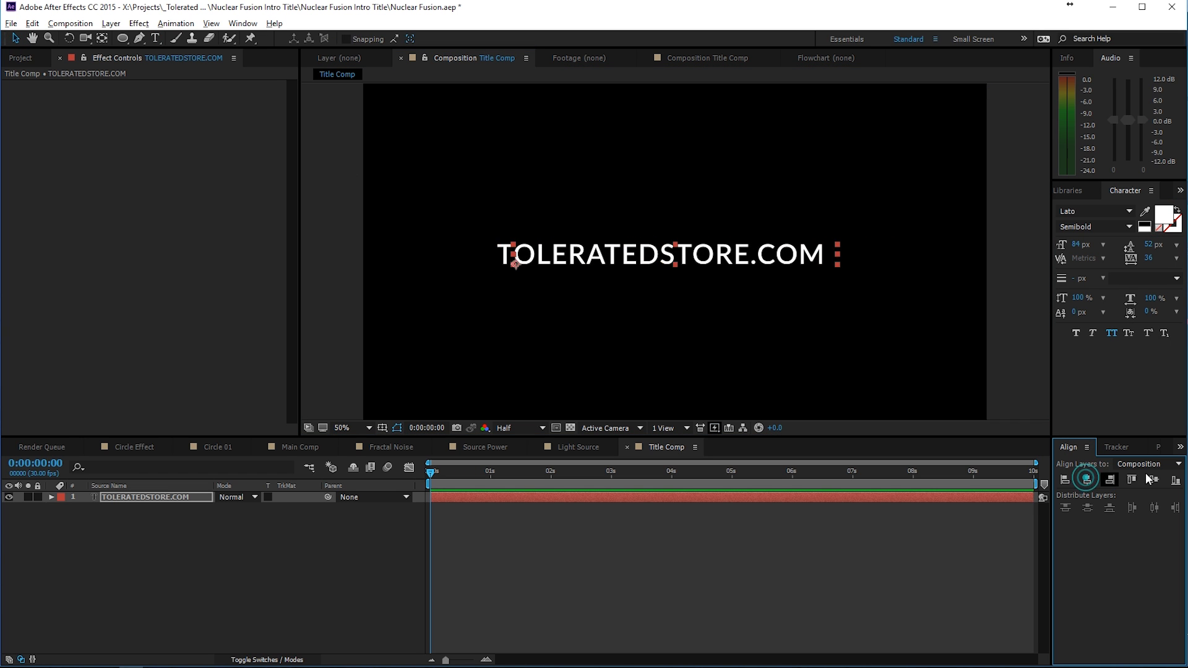
left_click(1084, 478)
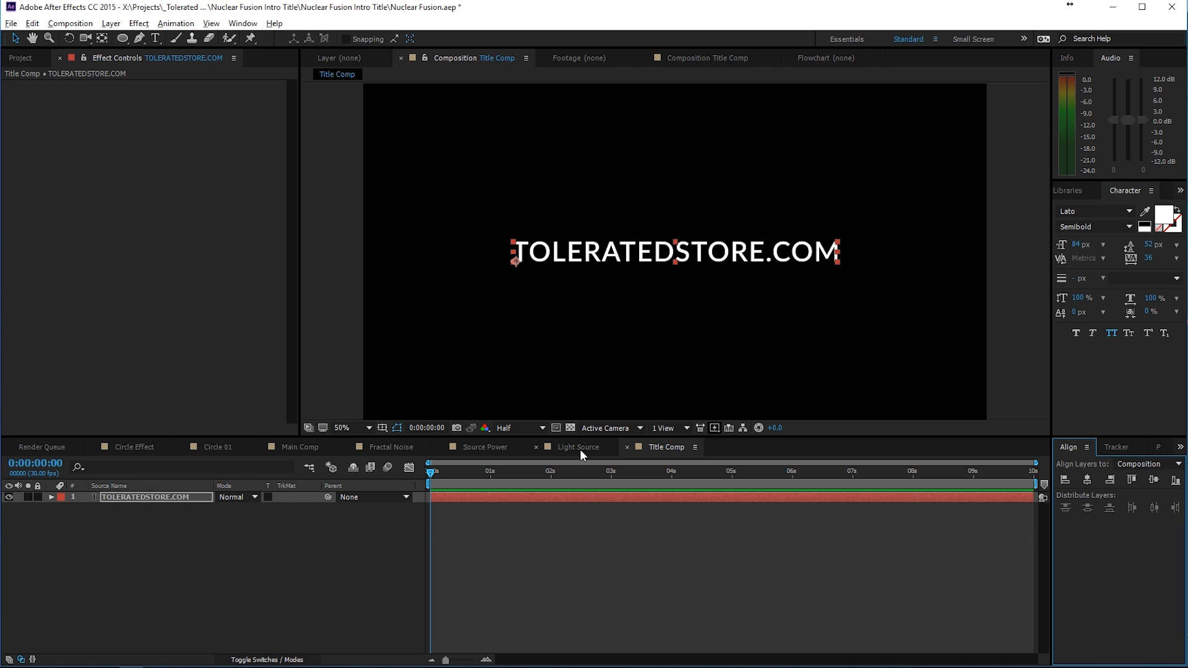
Step: Duplicate the Light Source compositions in the Project panel
left_click(578, 446)
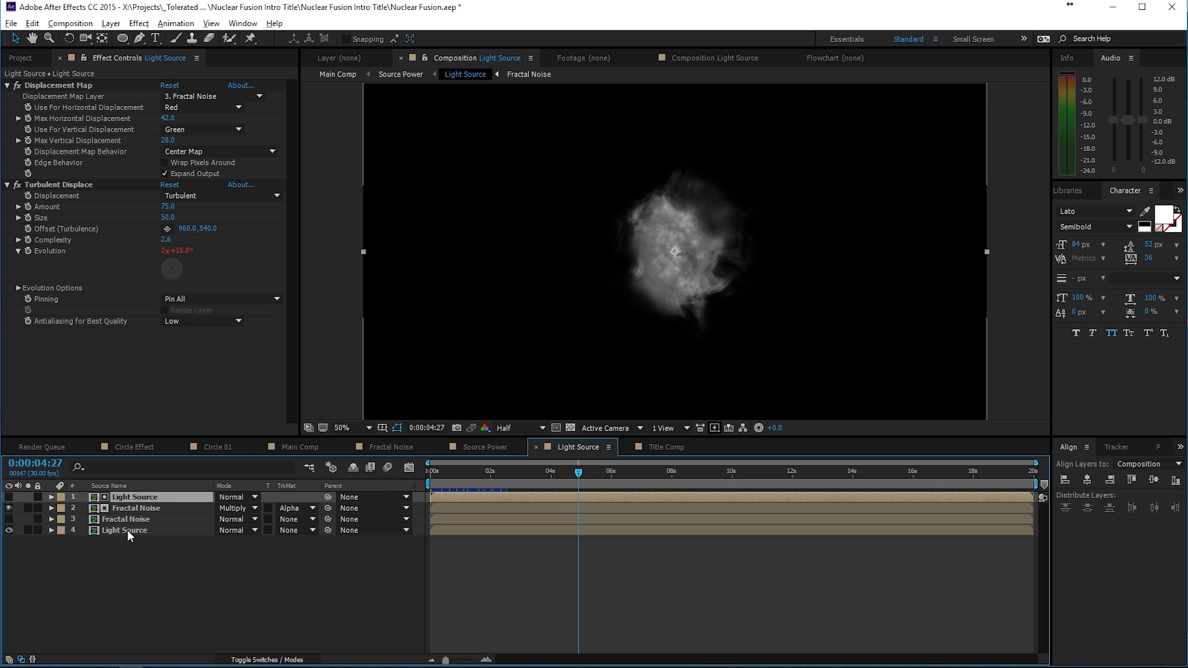
left_click(667, 447)
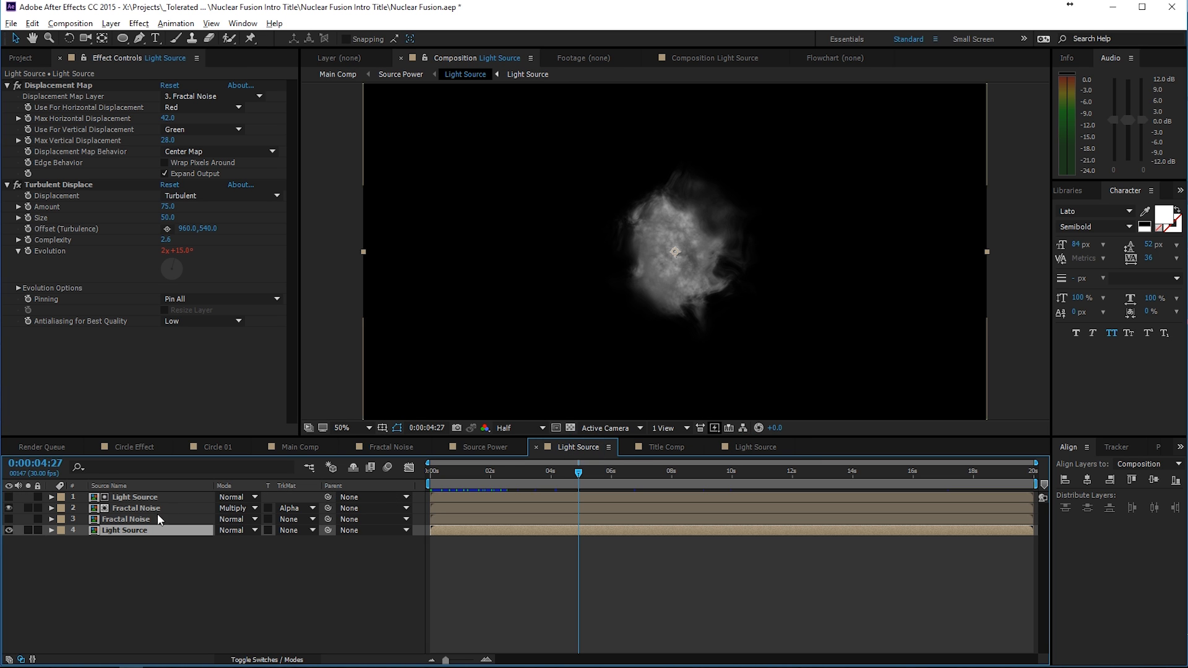
left_click(21, 57)
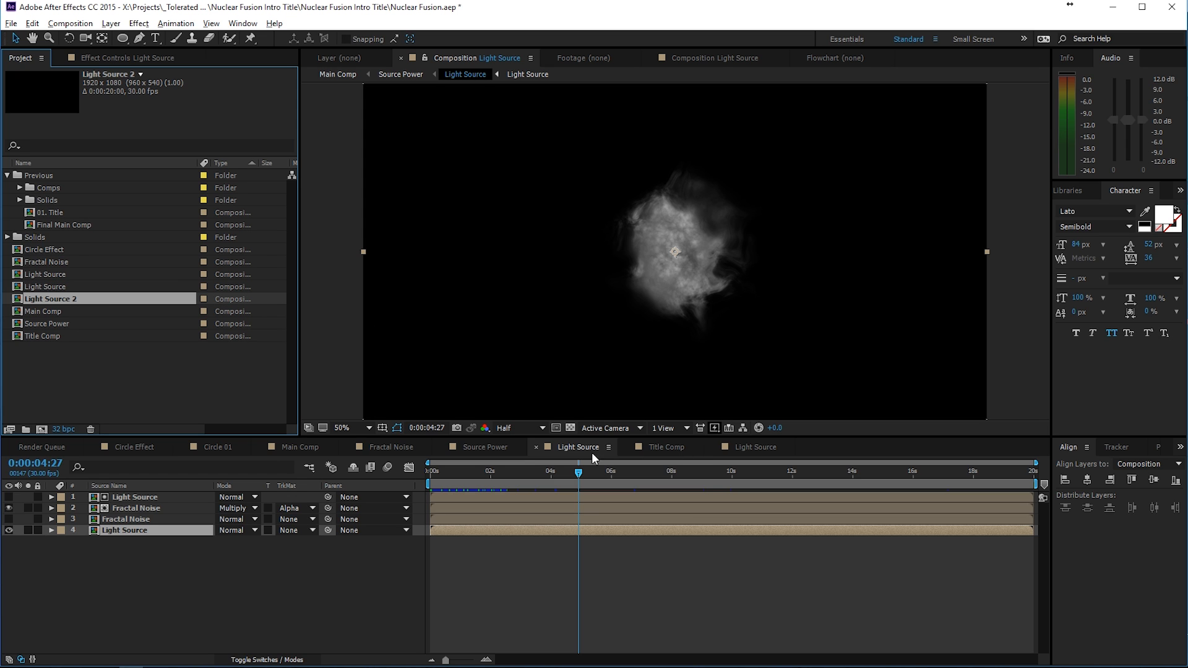
left_click(577, 446)
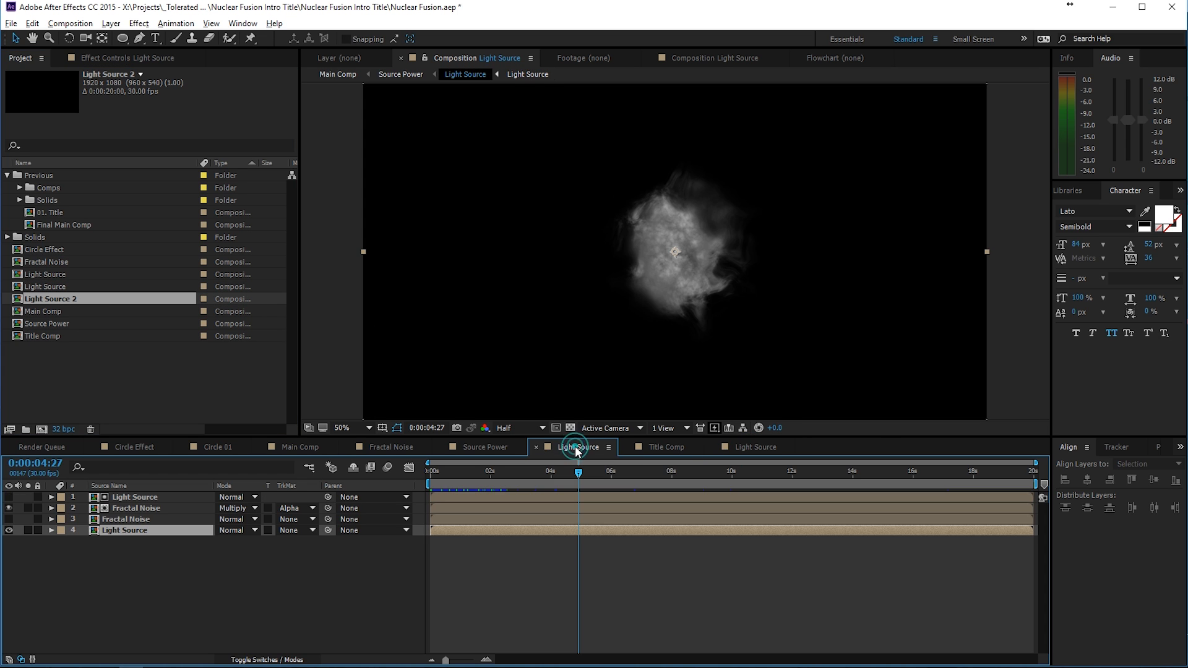
left_click(44, 273)
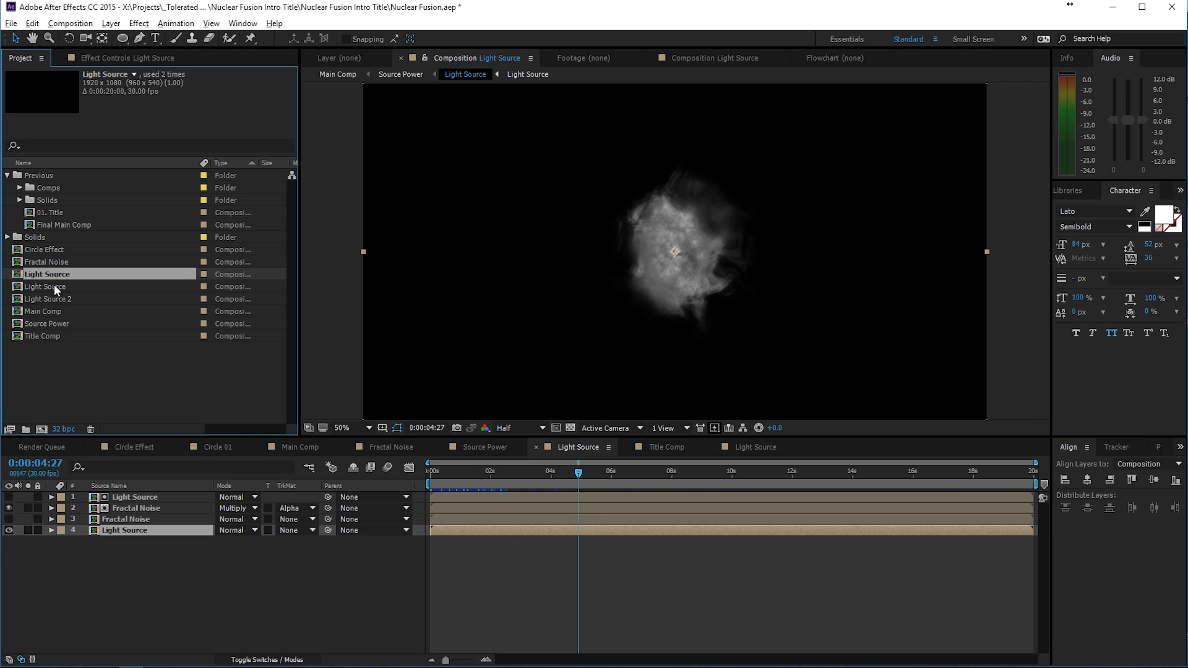
mouse_move(54, 280)
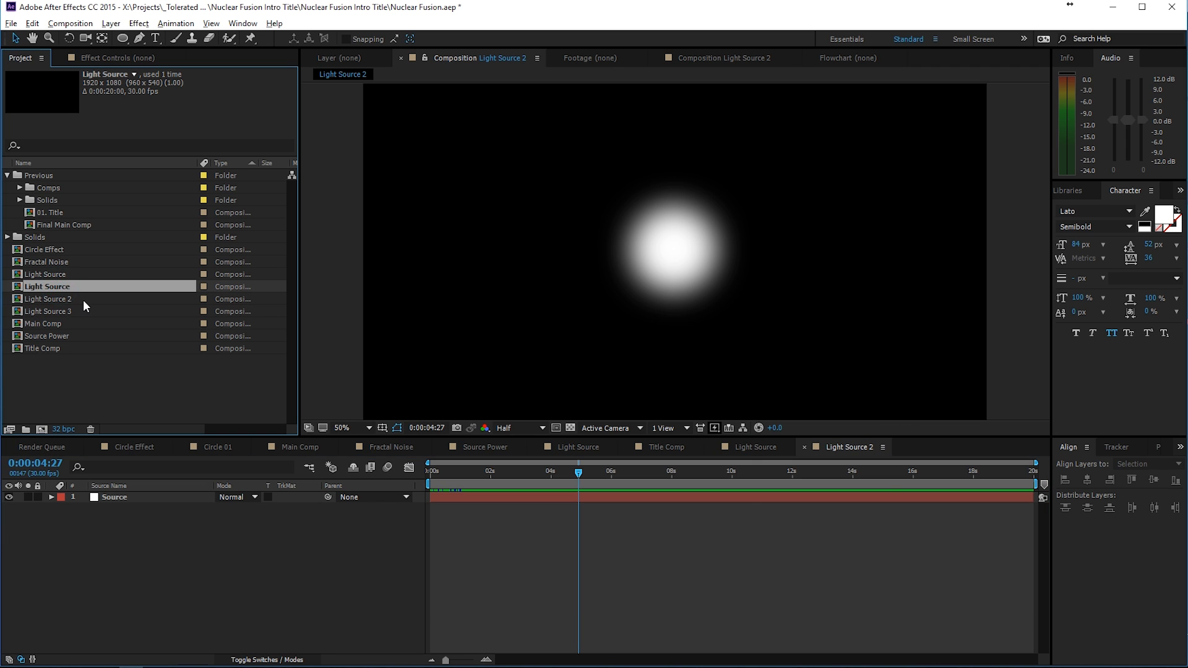
Step: Check the duplicated Light Source 2 comp and add it to Title Comp above the title
double_click(47, 323)
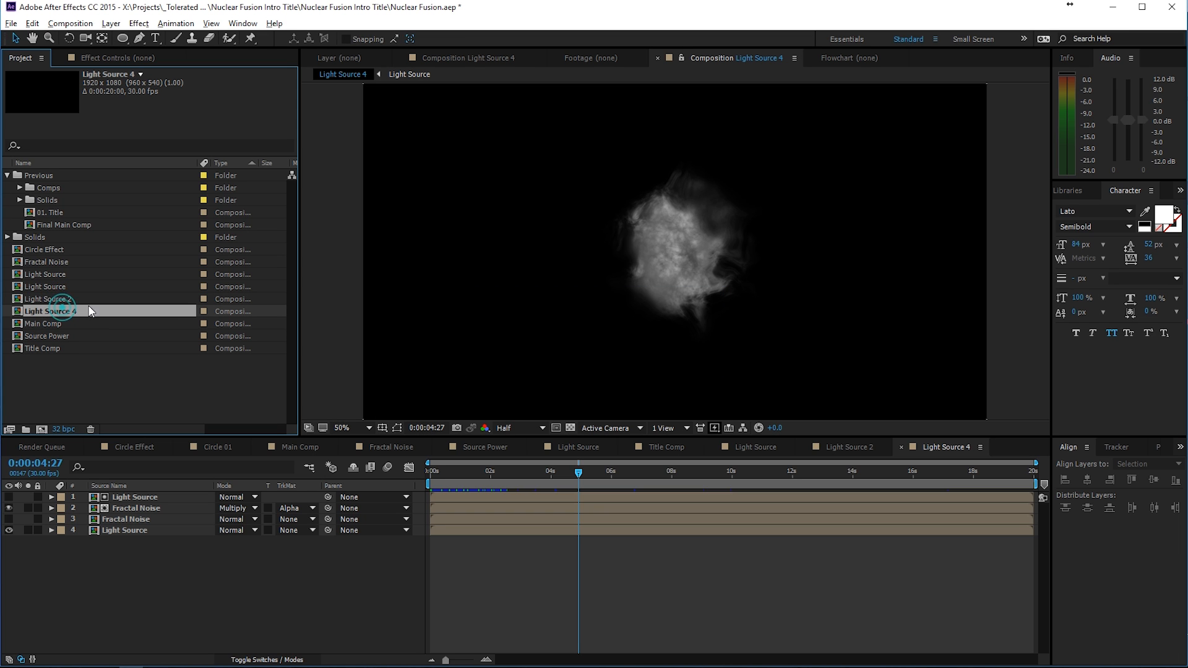
left_click(50, 298)
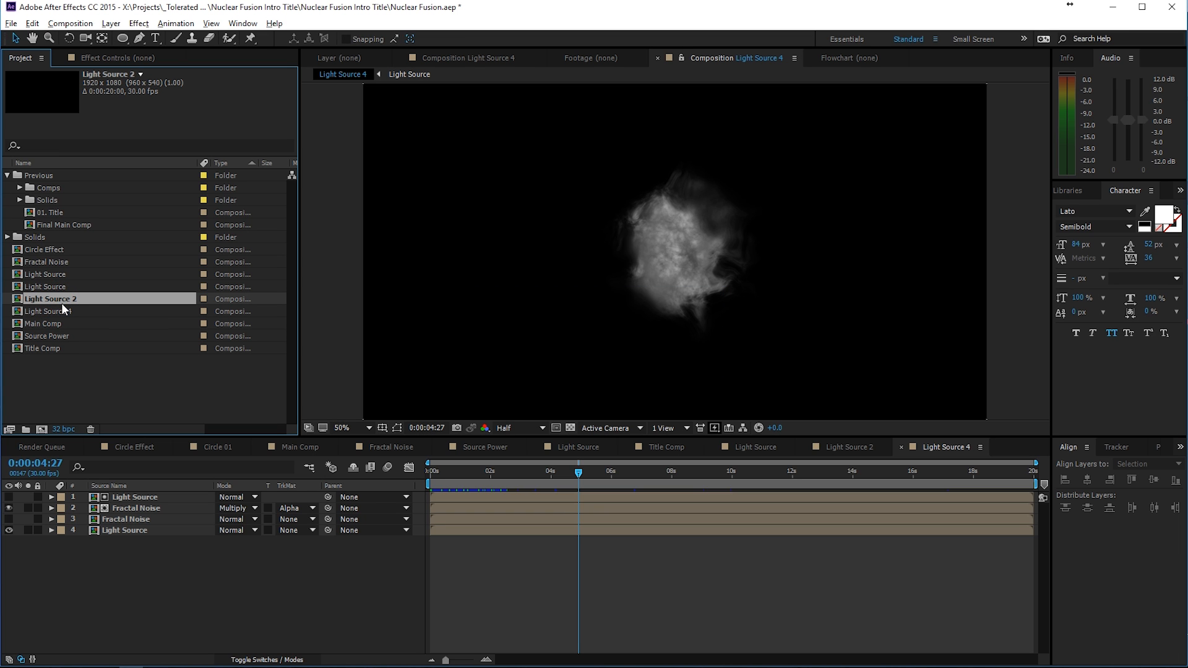
left_click(847, 446)
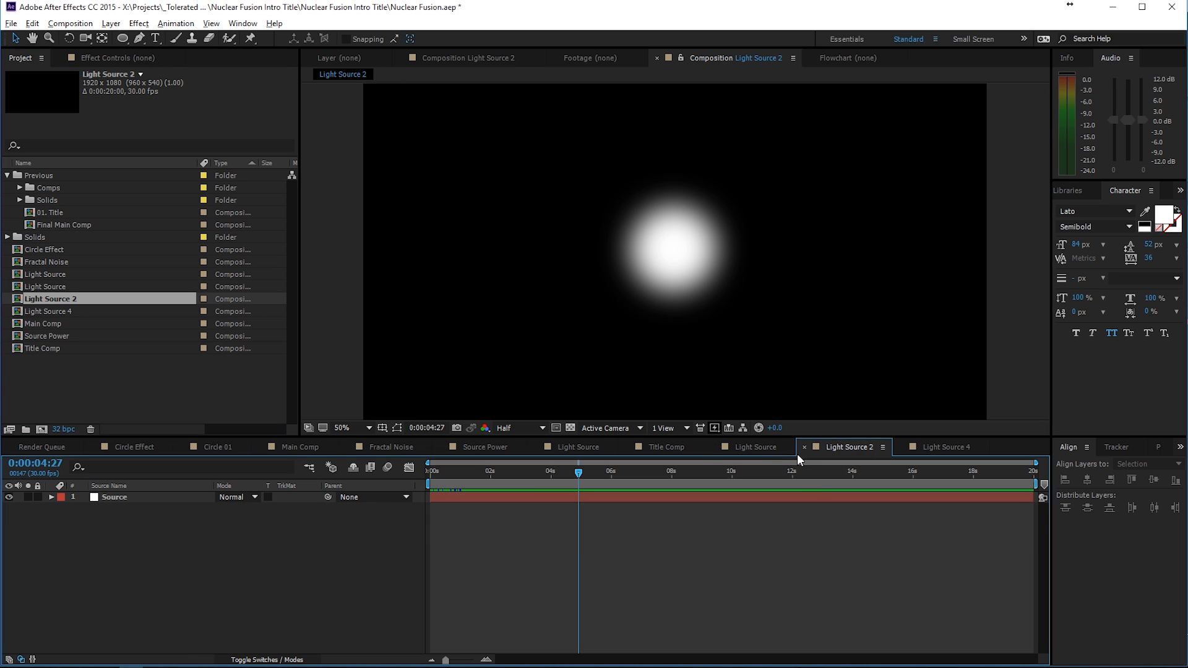
left_click(665, 446)
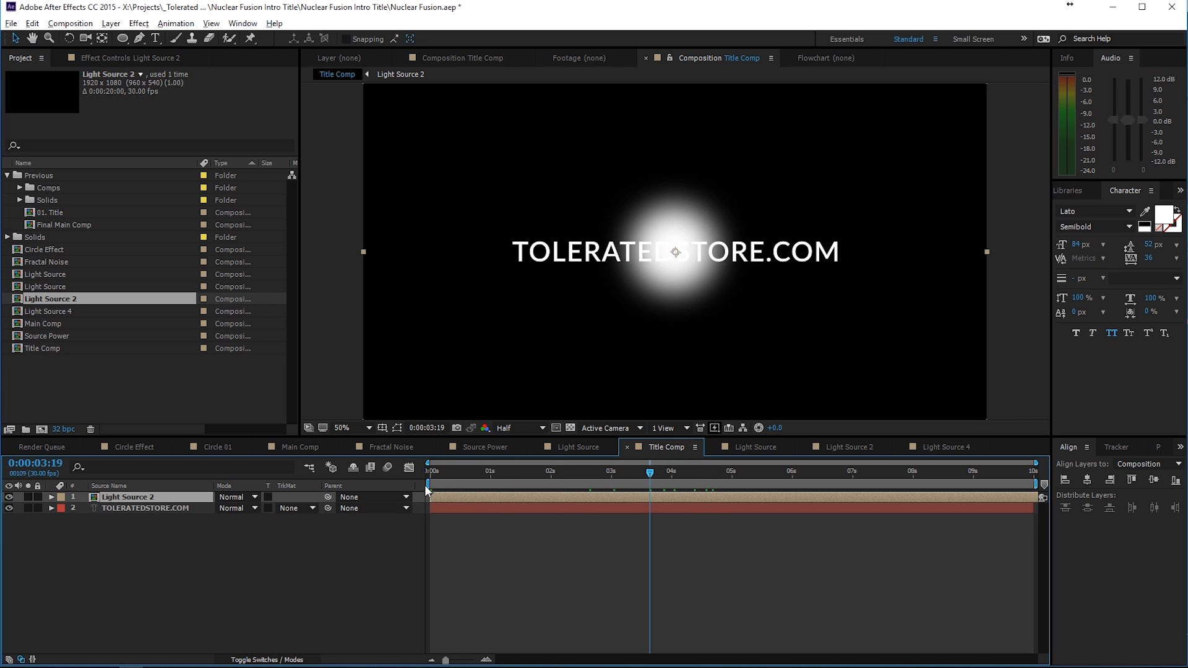
Step: Keyframe Mask Feather and Mask Expansion on Light Source 2's inverted glow mask
left_click(428, 483)
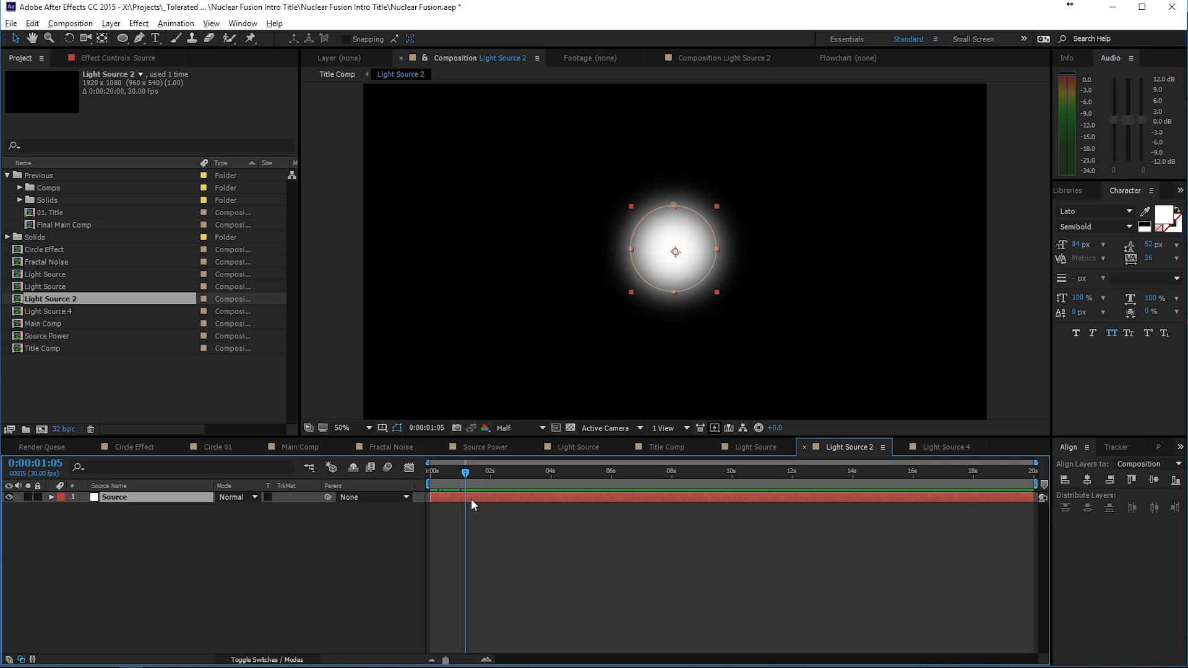
left_click(29, 497)
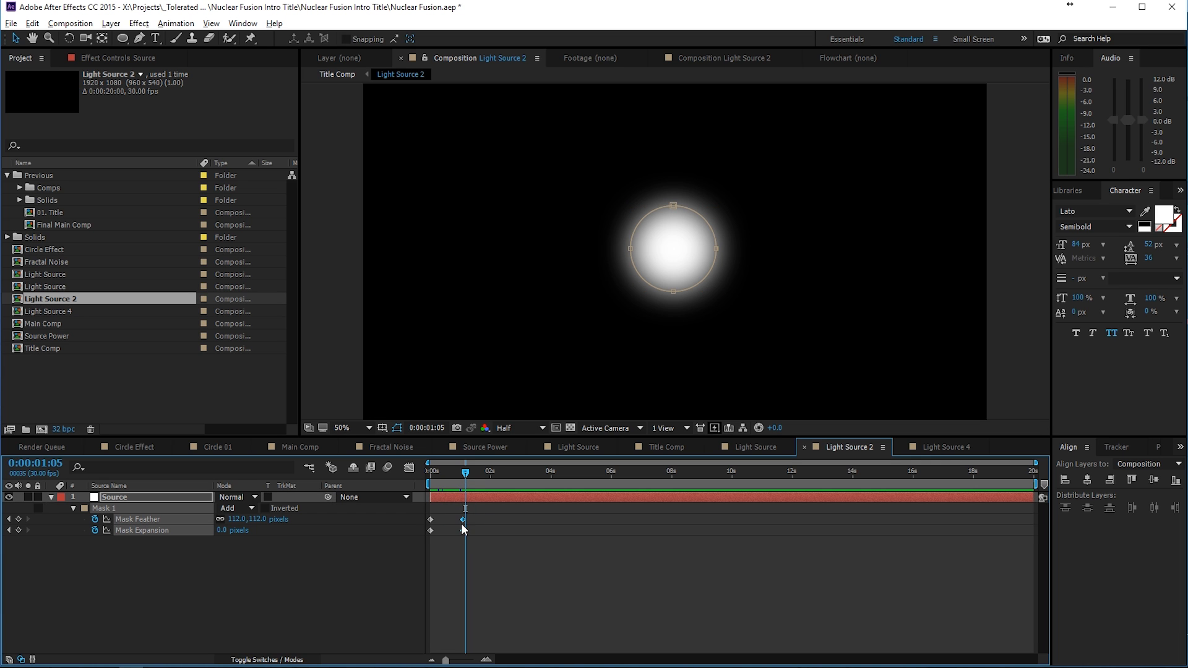
left_click(487, 470)
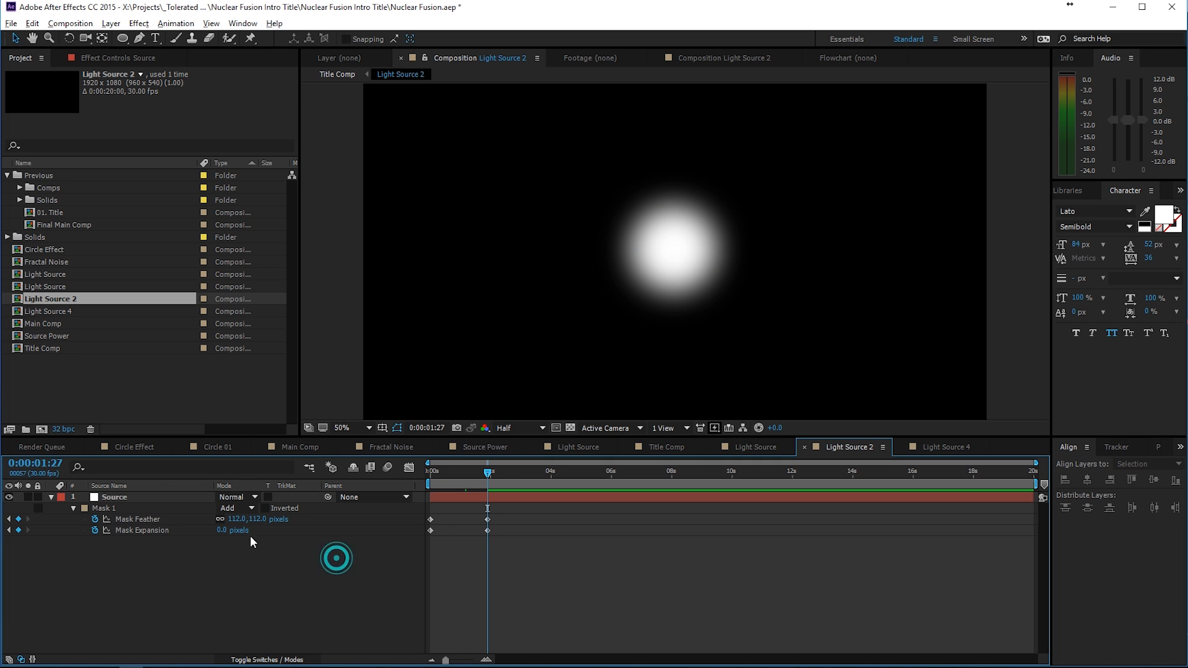
left_click(232, 529)
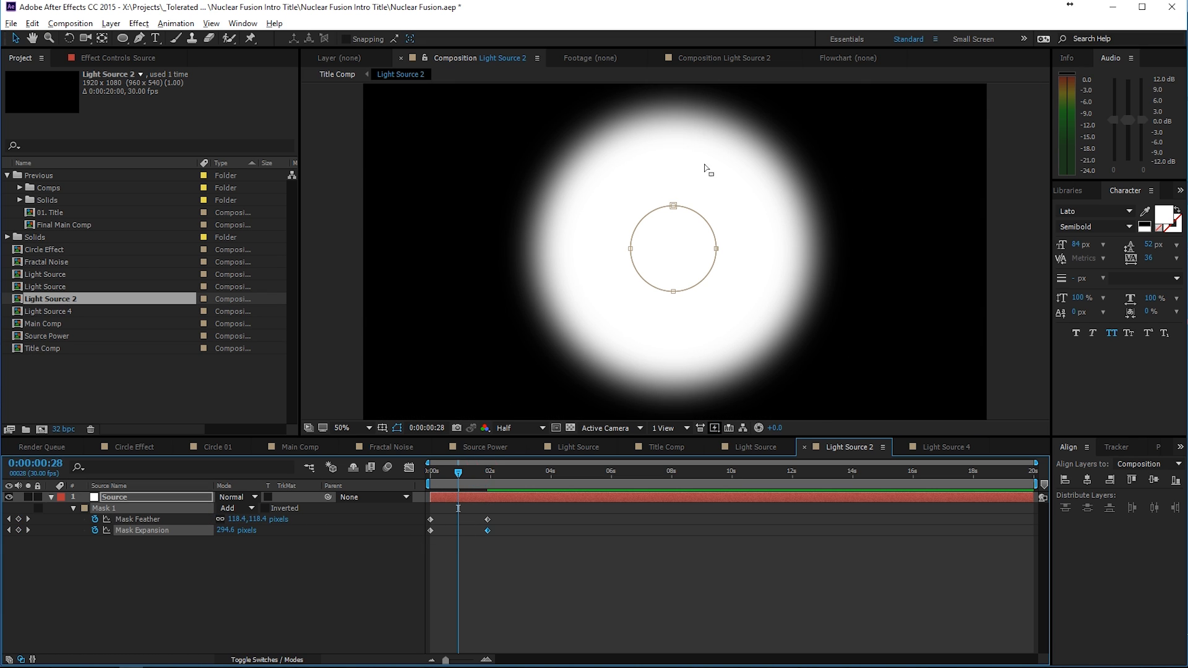
mouse_move(728, 343)
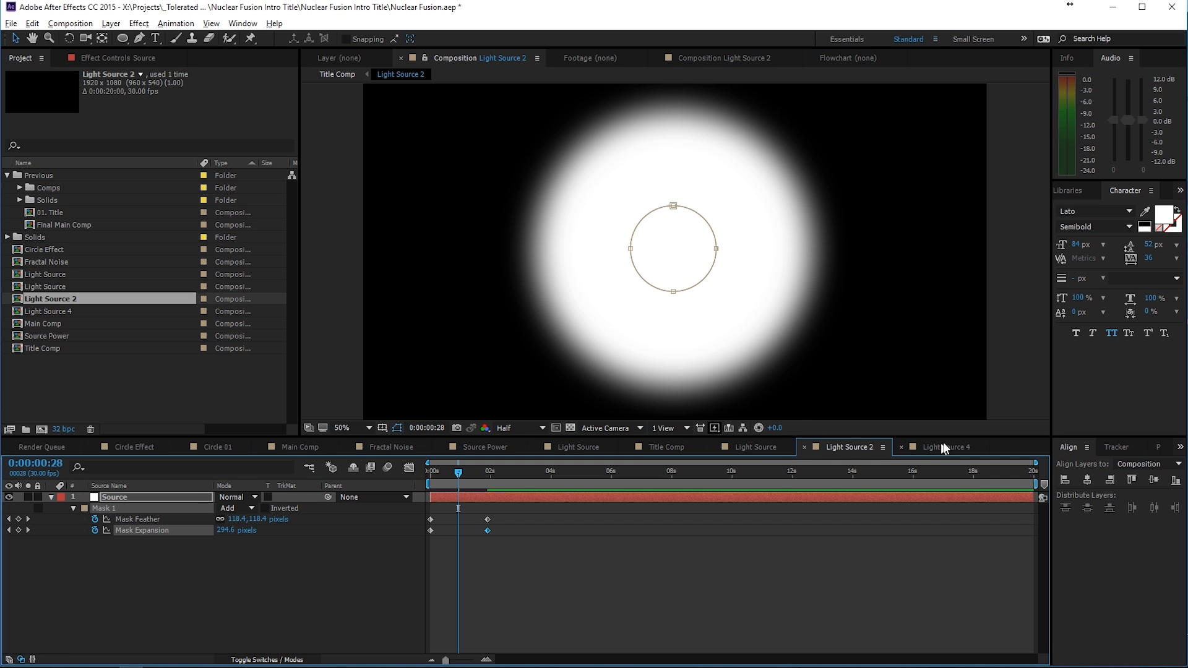
mouse_move(945, 449)
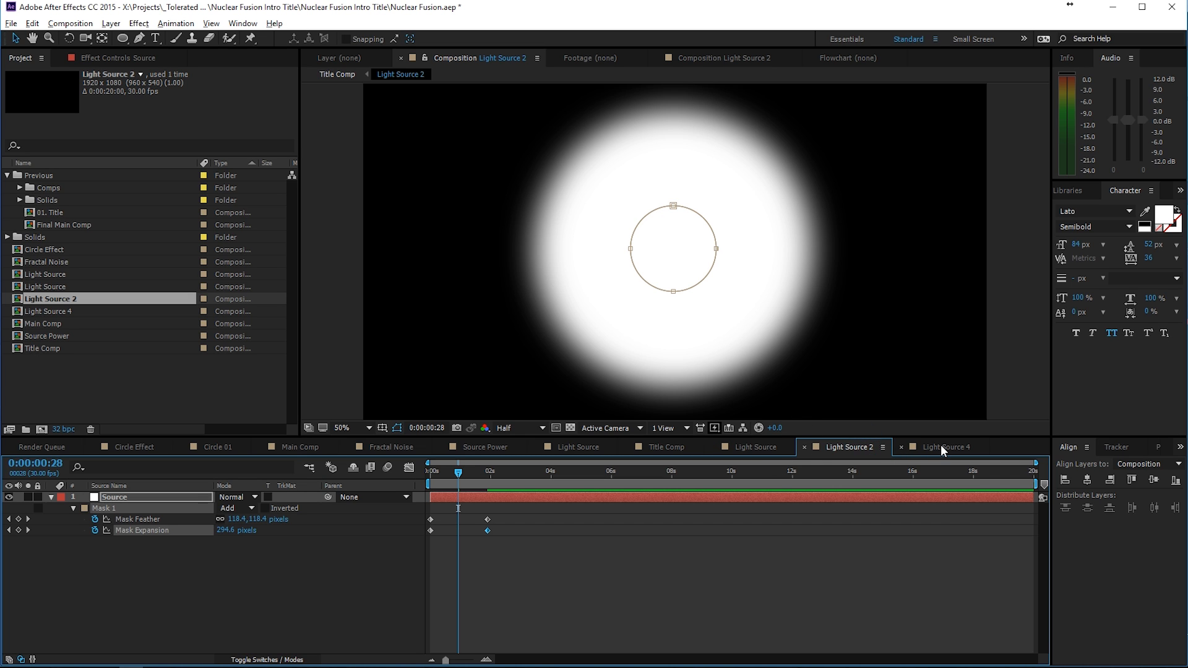
Step: Rename Light Source 2 to Light Source Original Text in Composition Settings
left_click(70, 23)
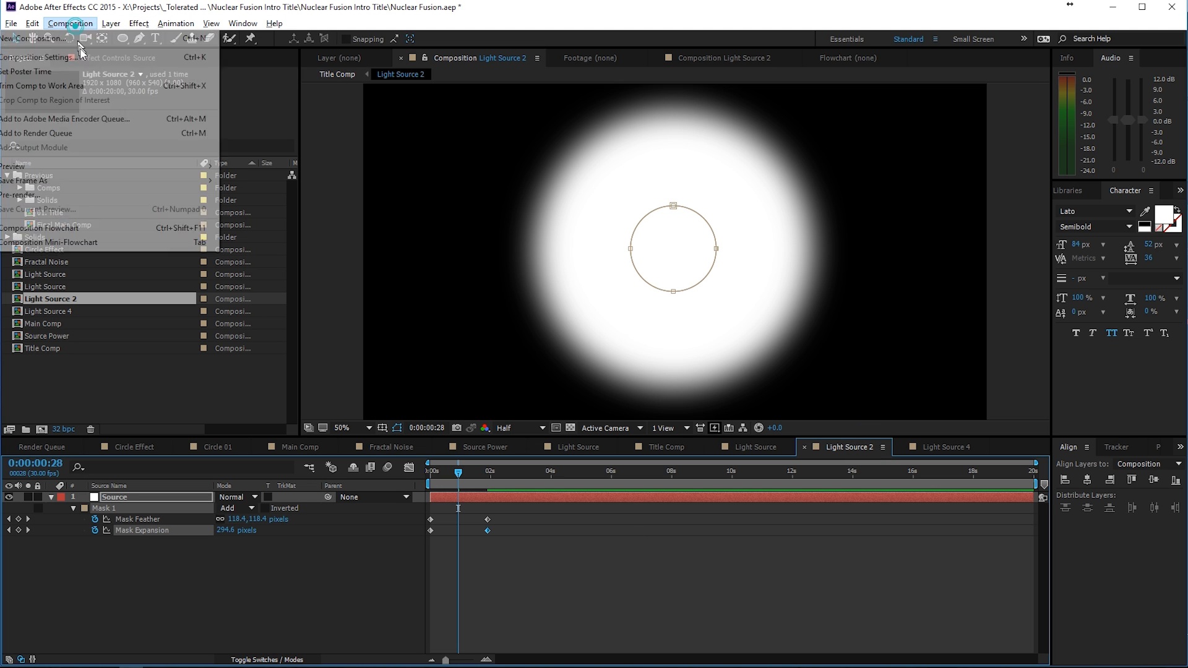
left_click(37, 57)
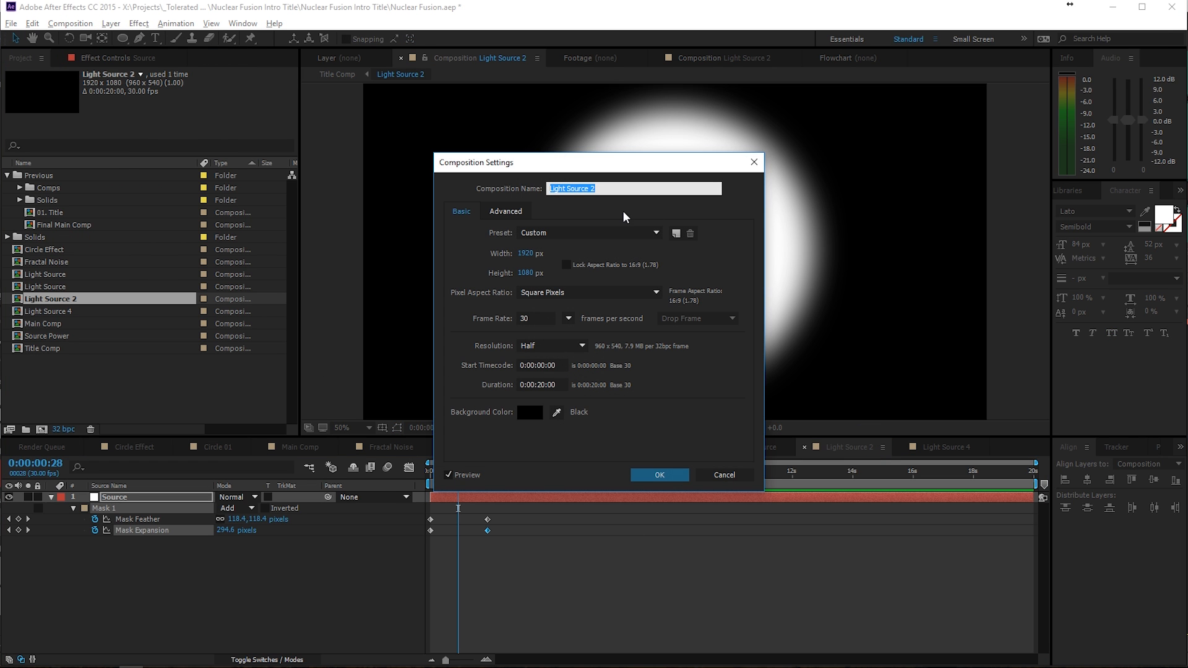
type("Light Source On")
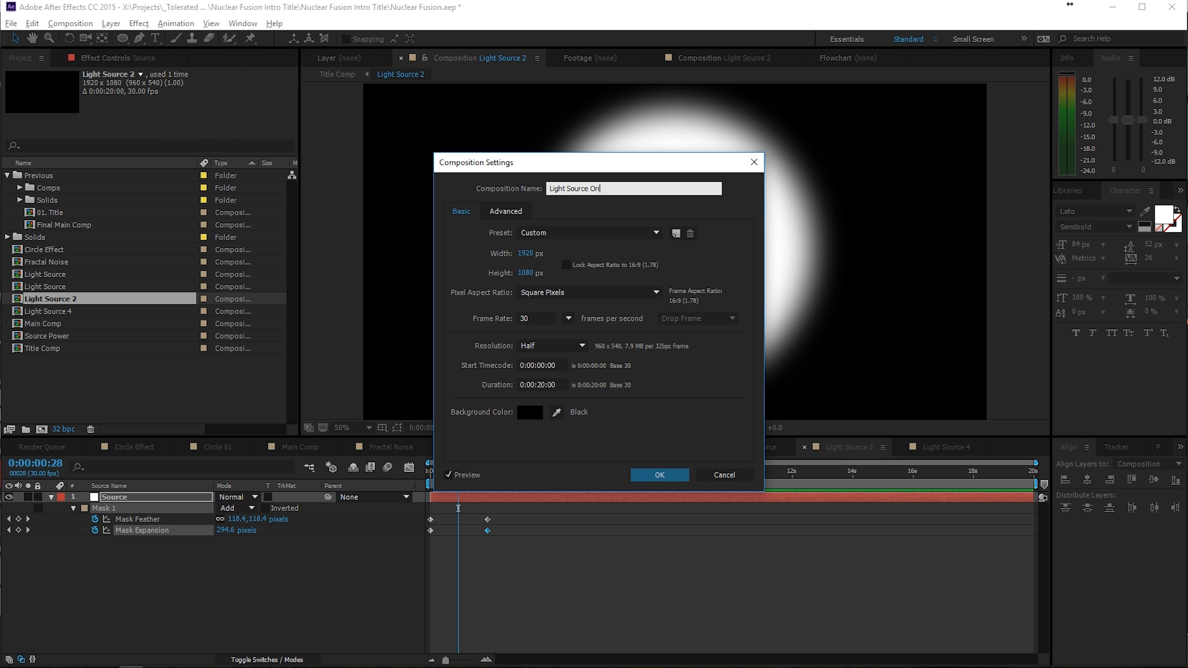
left_click(658, 475)
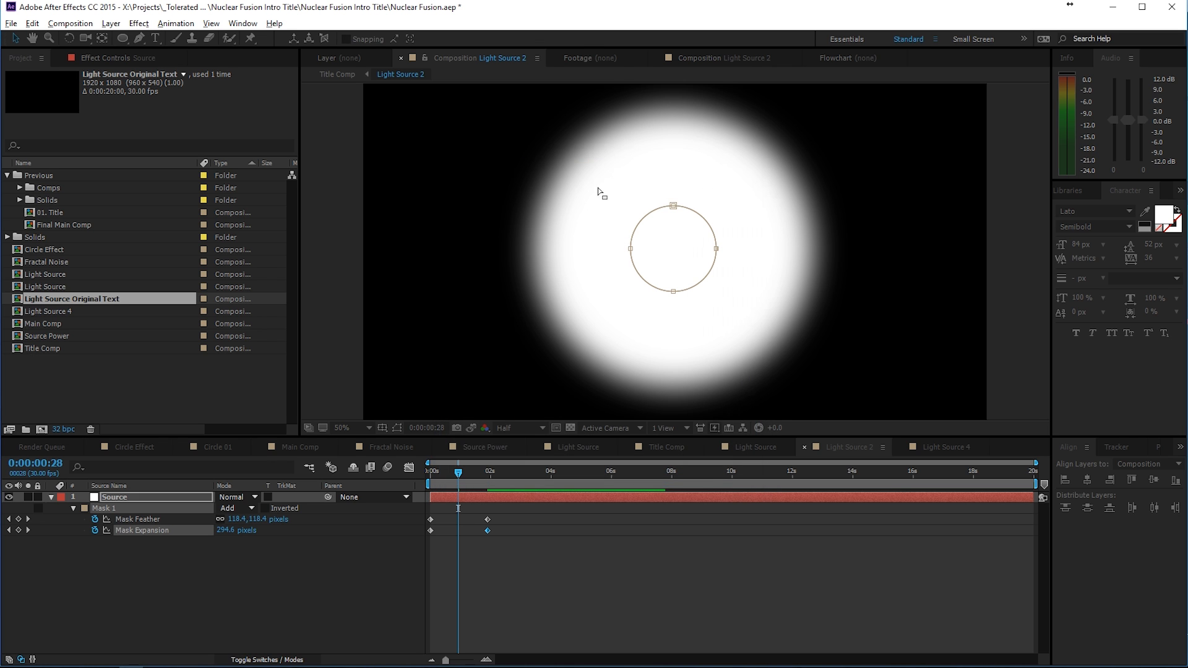
Step: Rename Light Source 4 to Light Source Effects Text and return to Title Comp
left_click(70, 24)
type("Light Source Effec")
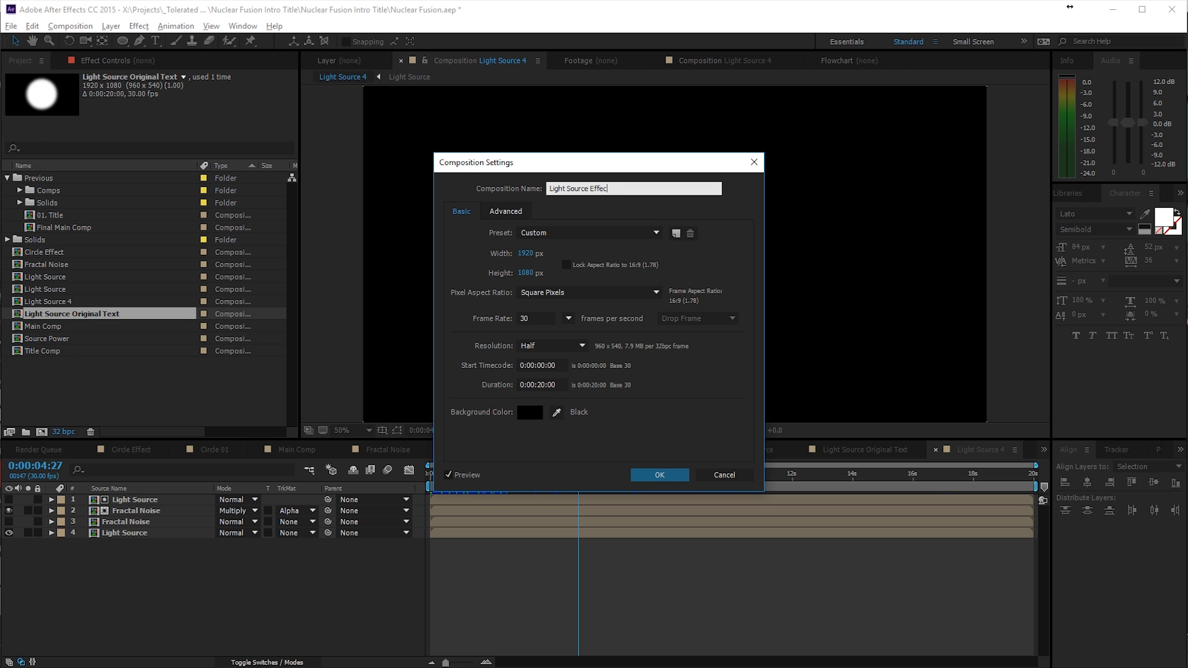
left_click(657, 475)
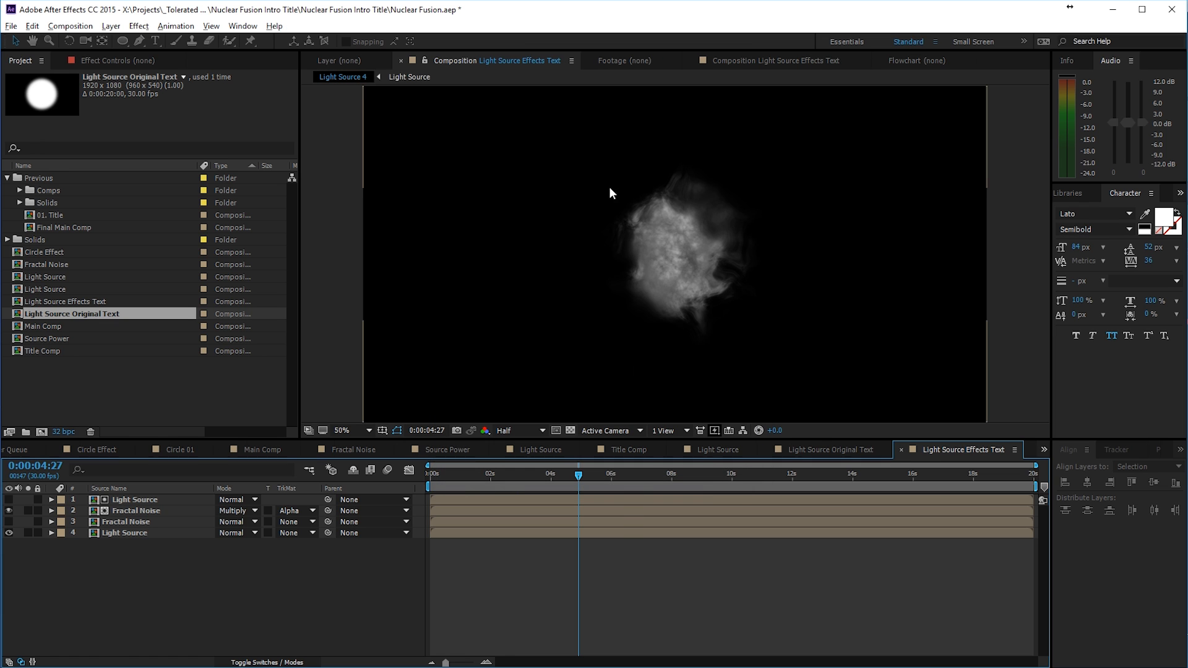
left_click(715, 450)
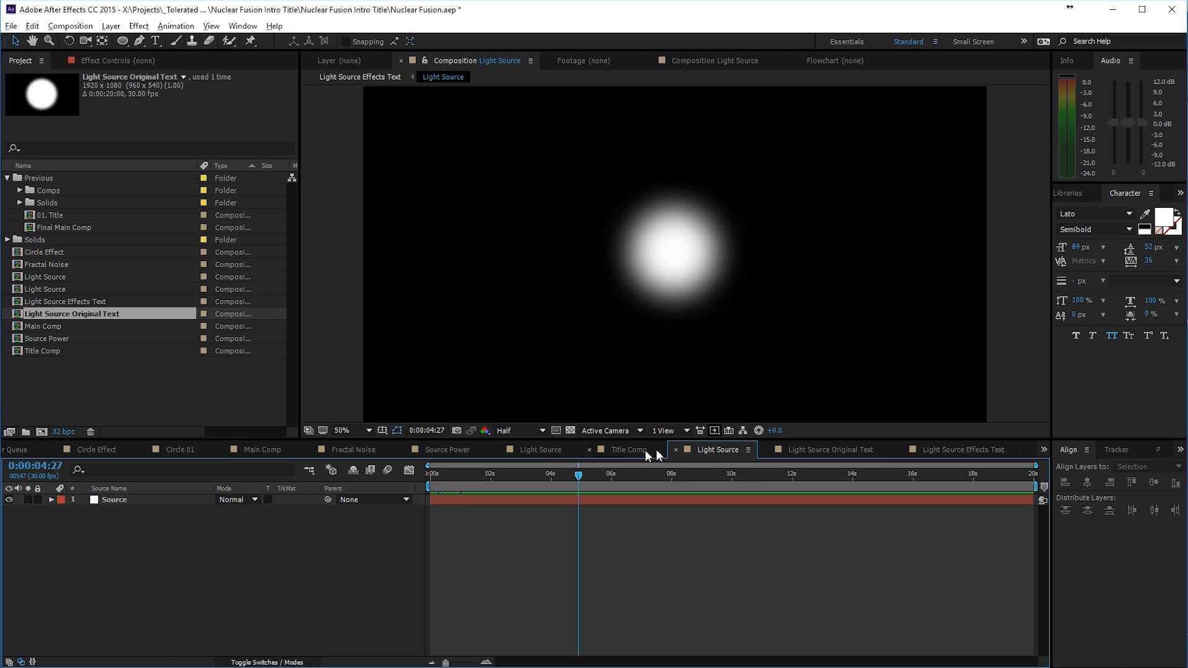
left_click(767, 449)
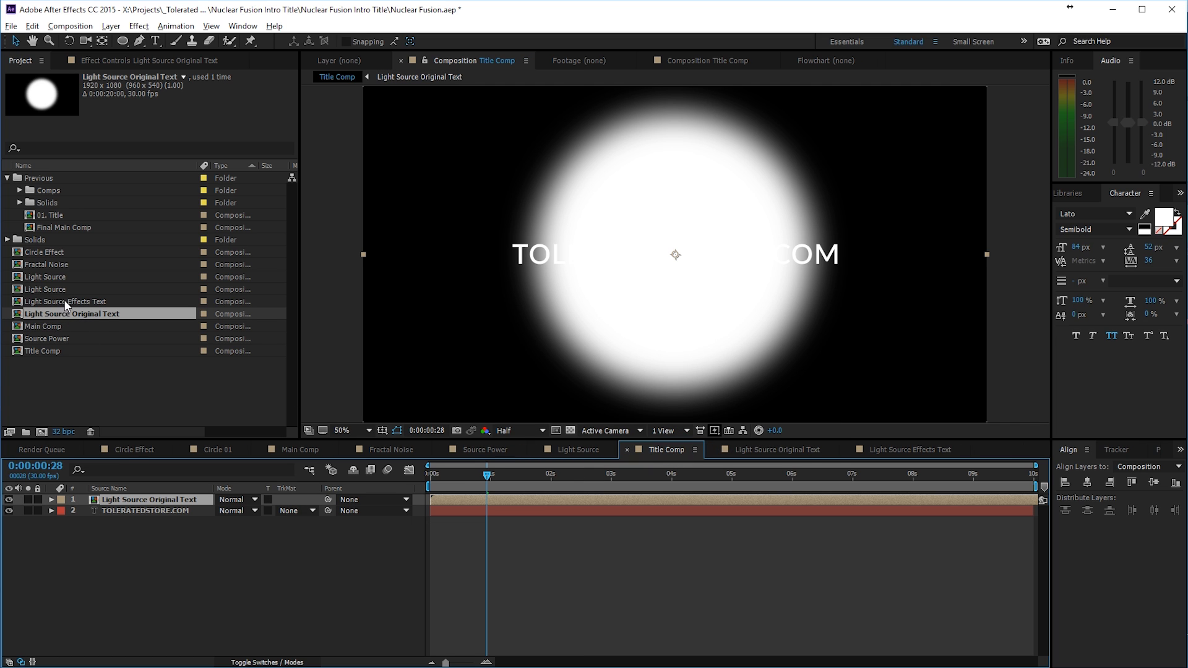
Step: Replace both Light Source layers in Light Source Effects Text with Light Source Original Text
left_click(64, 302)
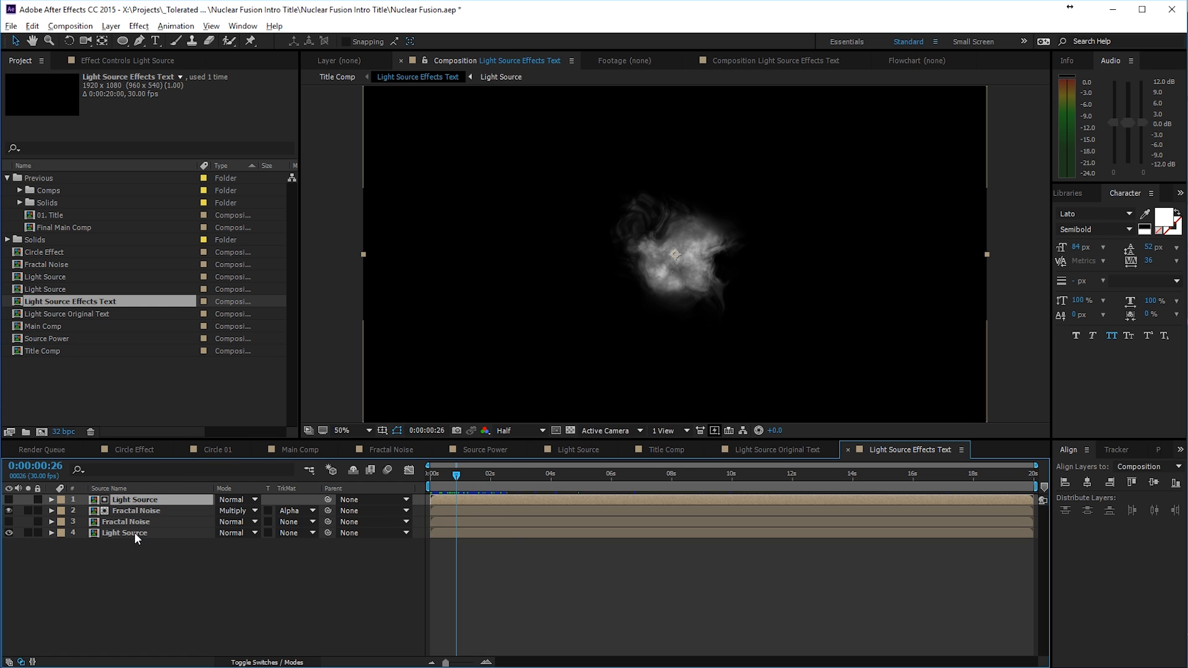
left_click(124, 532)
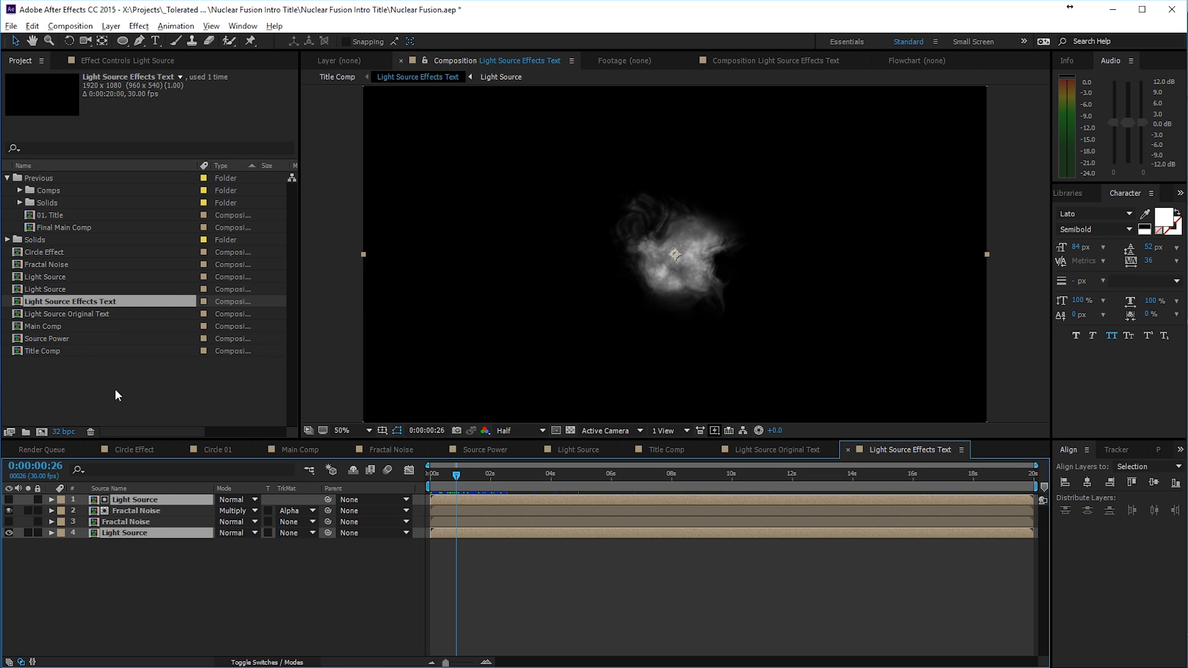
left_click(71, 313)
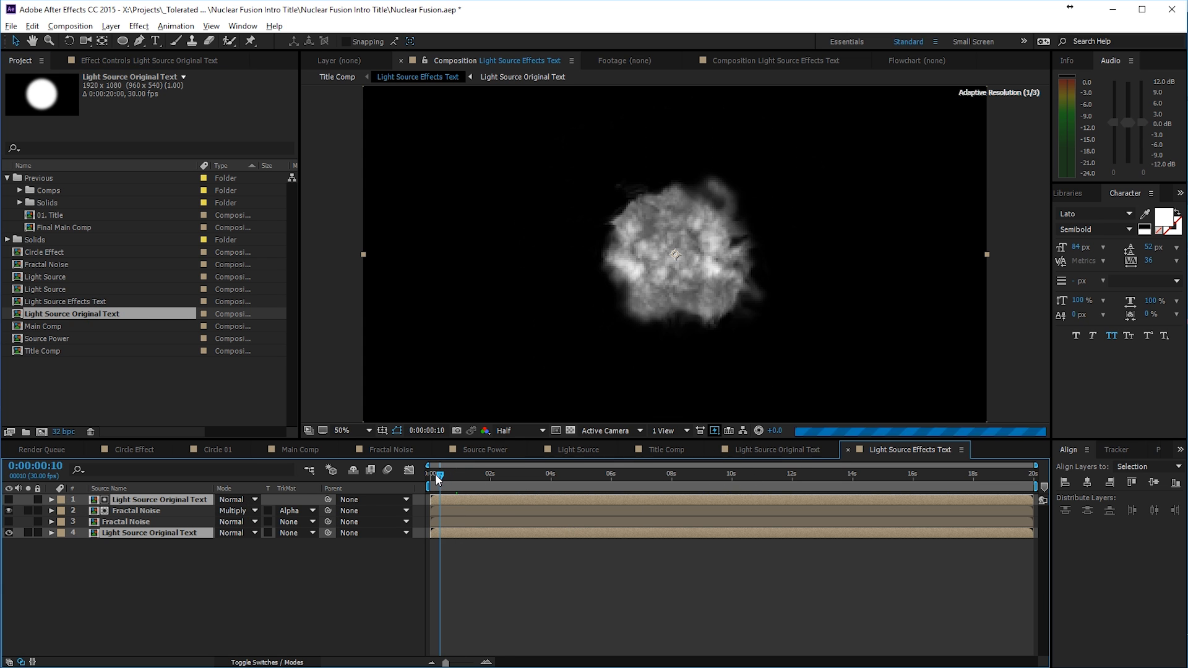
left_click(771, 449)
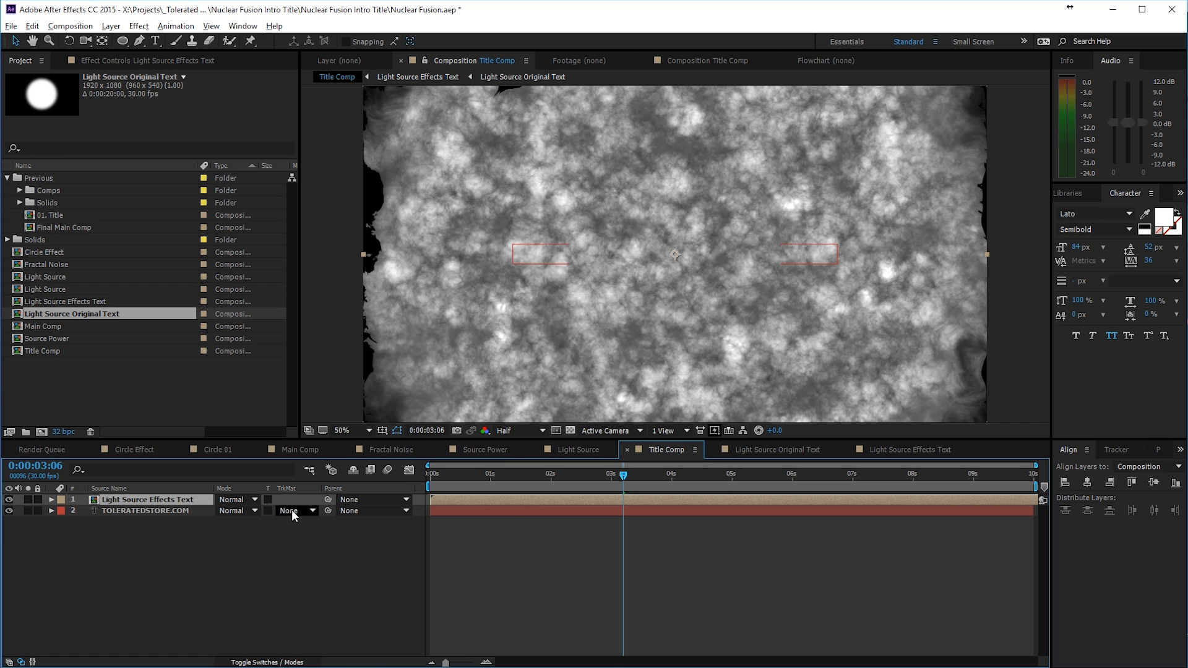
Step: Set the title layer's TrkMat to Alpha Matte and scrub through the burn-in reveal
left_click(294, 510)
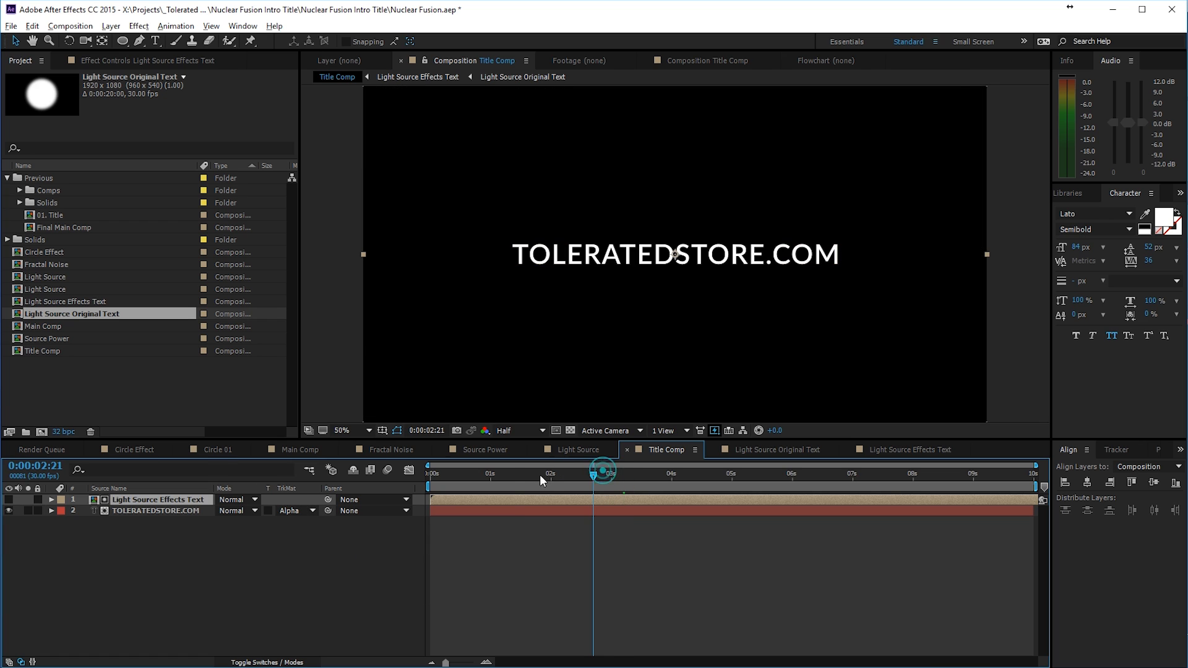
left_click(446, 473)
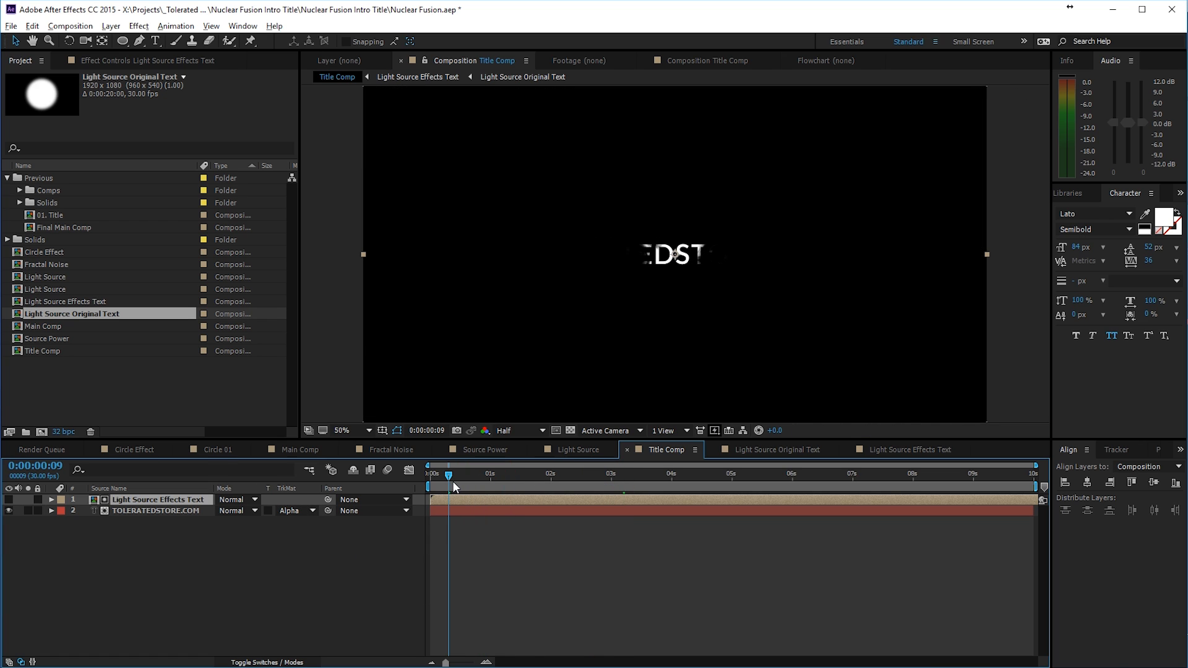
left_click_drag(448, 475, 439, 474)
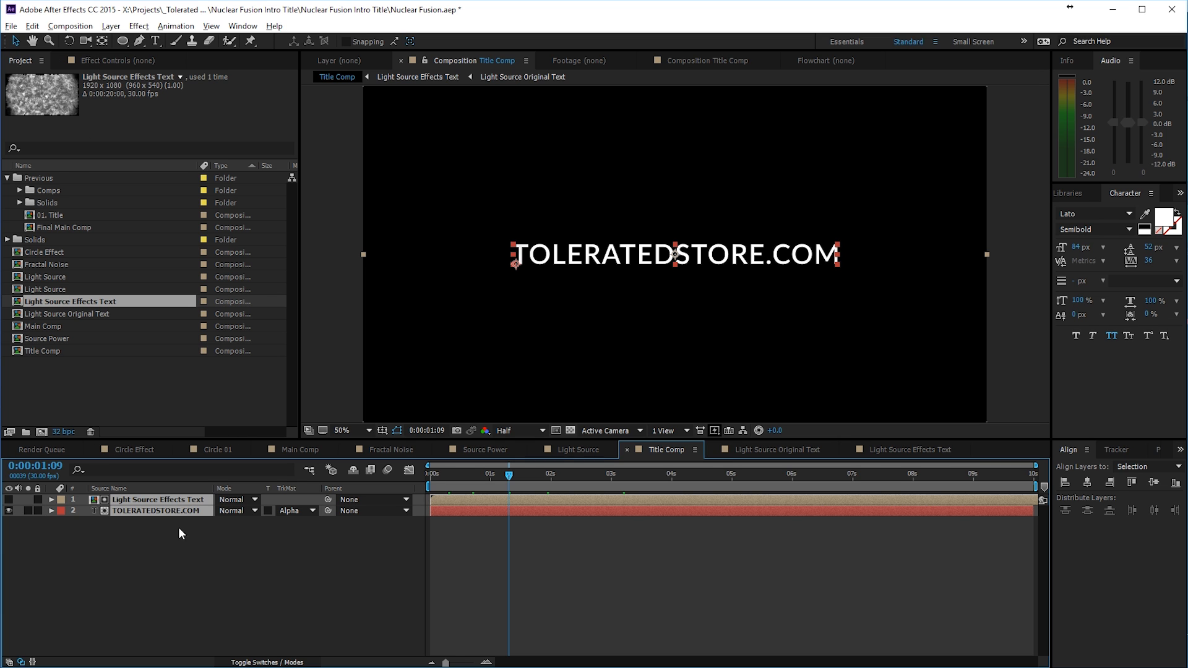
Step: Pre-compose both layers into a new comp named Title Text
left_click(110, 25)
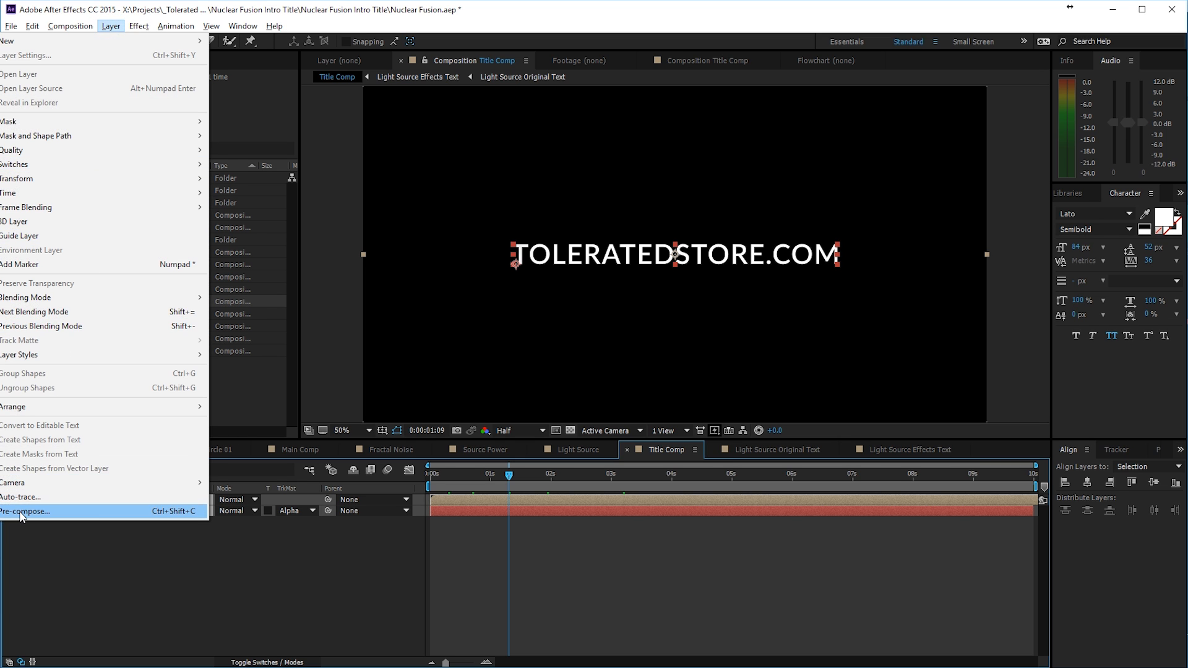
left_click(25, 511)
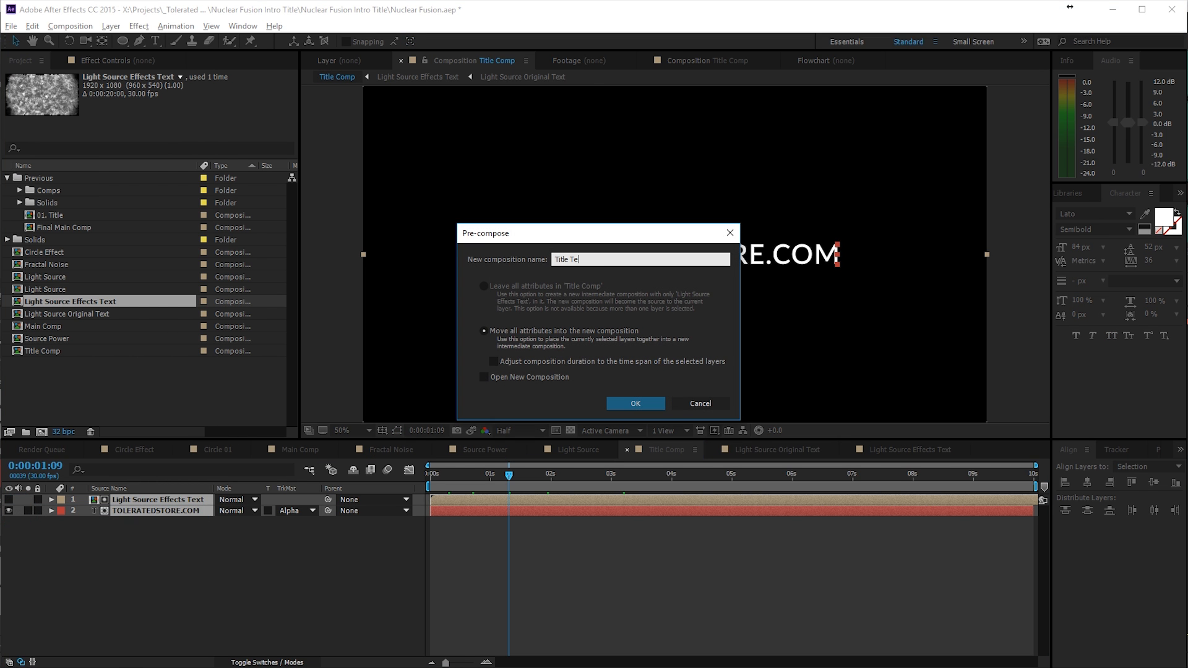
left_click(635, 403)
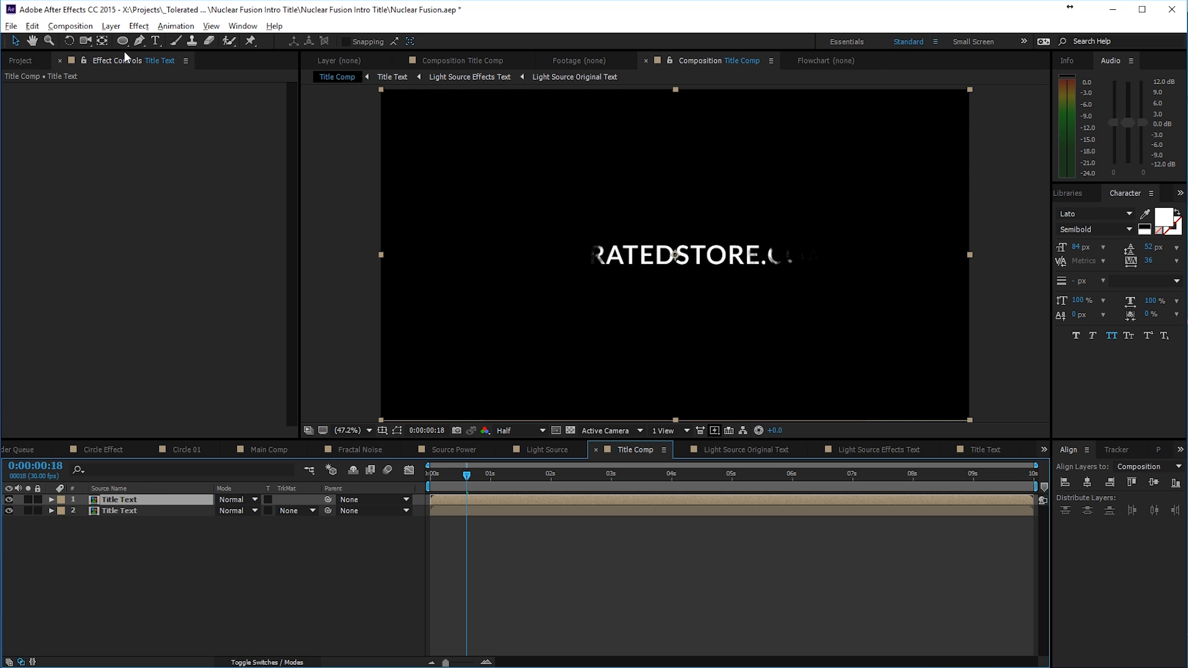
Step: Pre-compose the duplicated Title Text layer into a new comp named Title Text Edge
key("ctrl+shift+c")
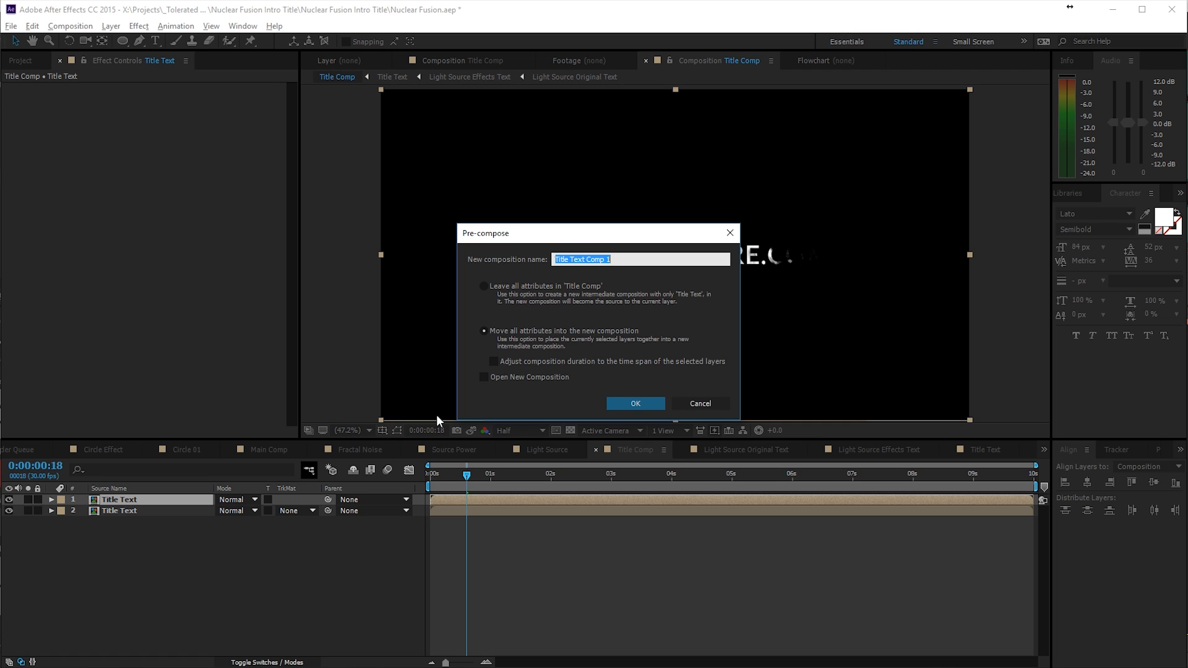
type("Title Tex")
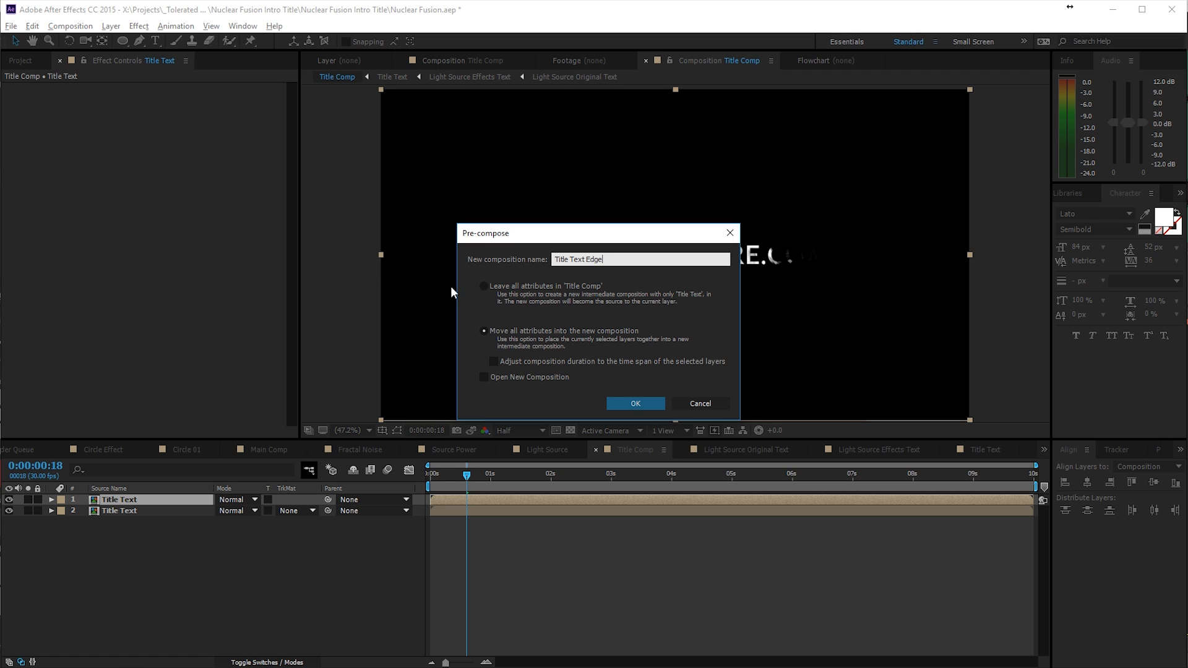
left_click(634, 403)
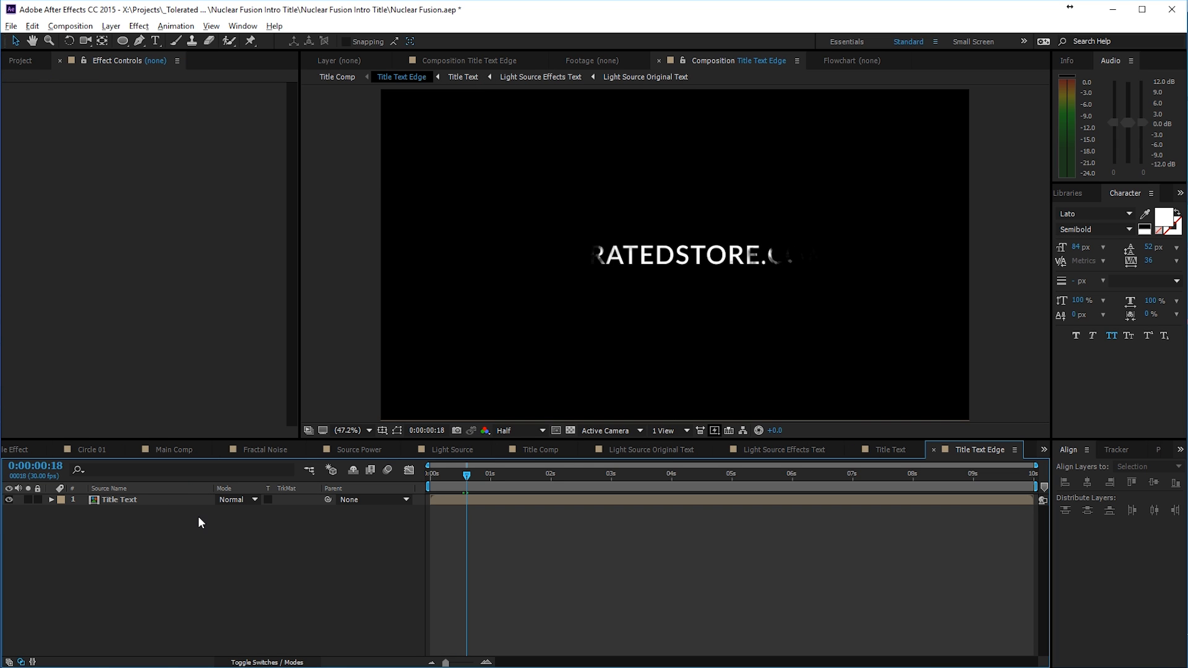
Step: Add a black solid beneath Title Text and select the adjustment layer for colour-correction effects
right_click(200, 523)
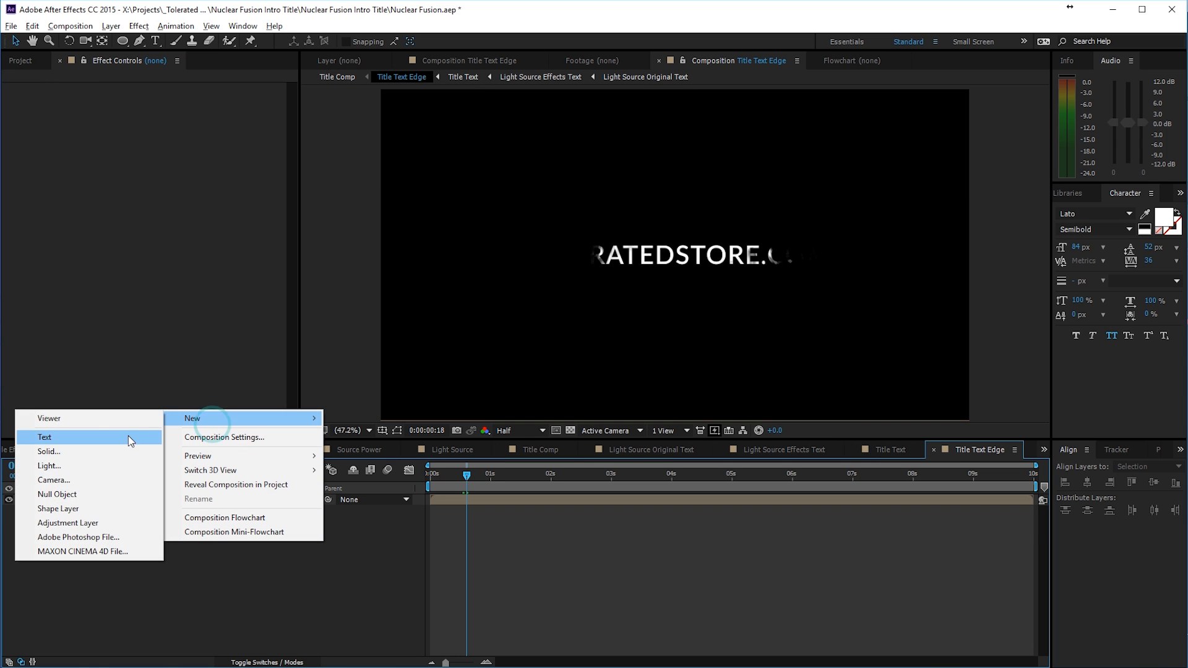
left_click(48, 451)
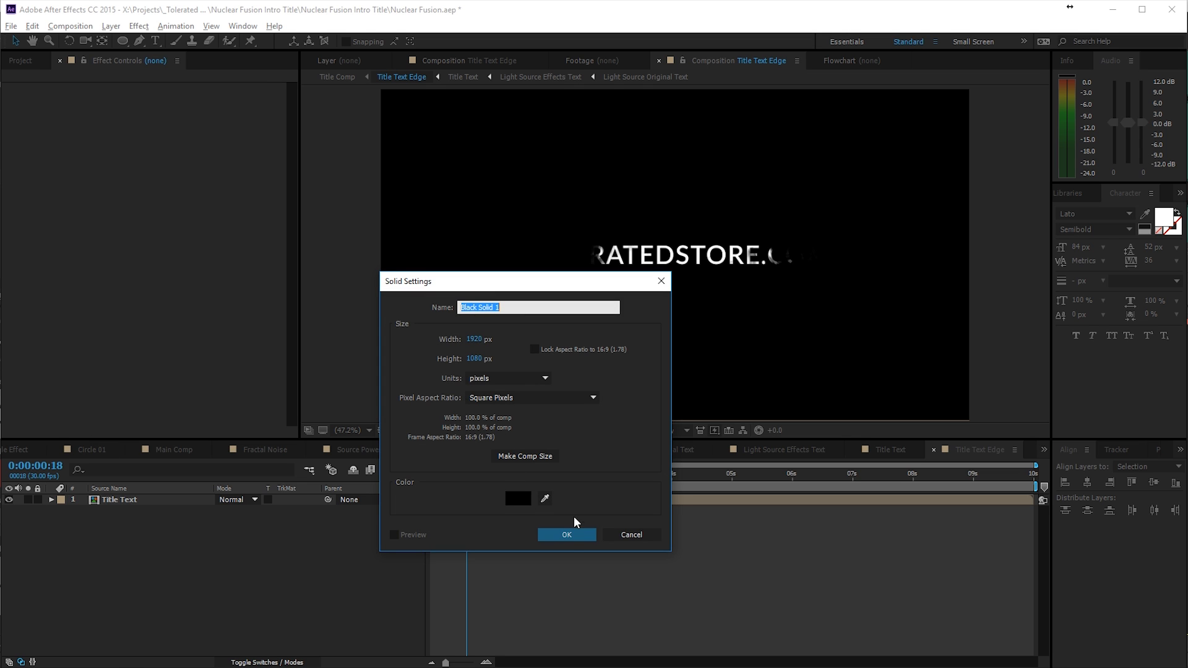
left_click(566, 533)
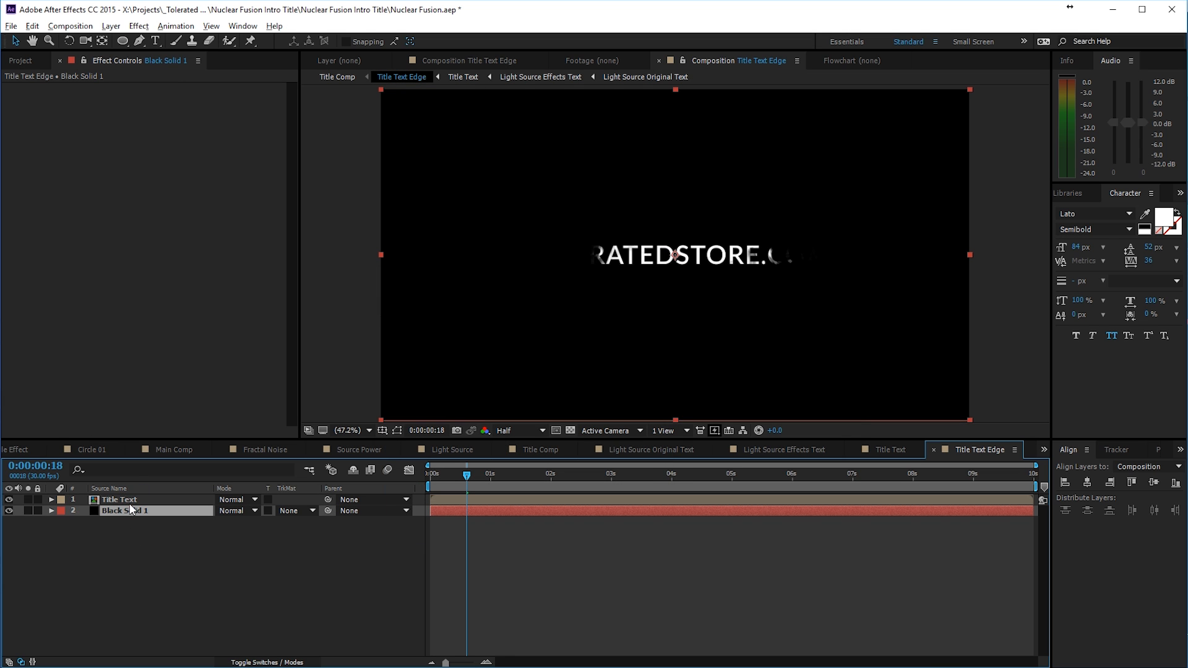
mouse_move(148, 553)
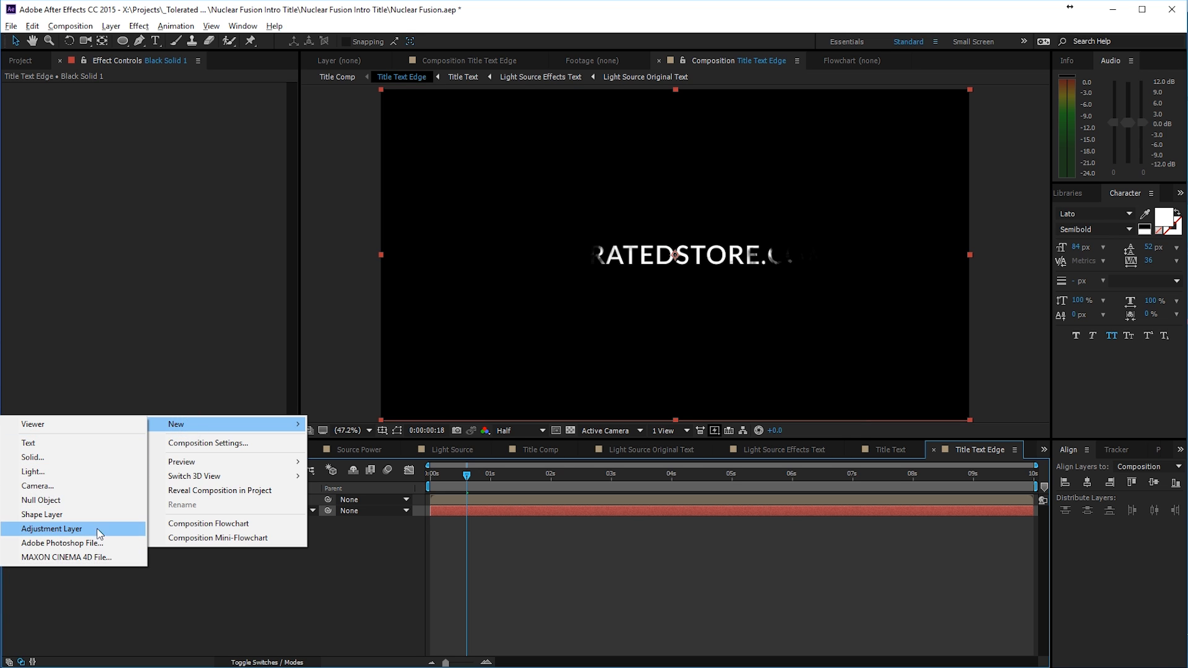
left_click(51, 527)
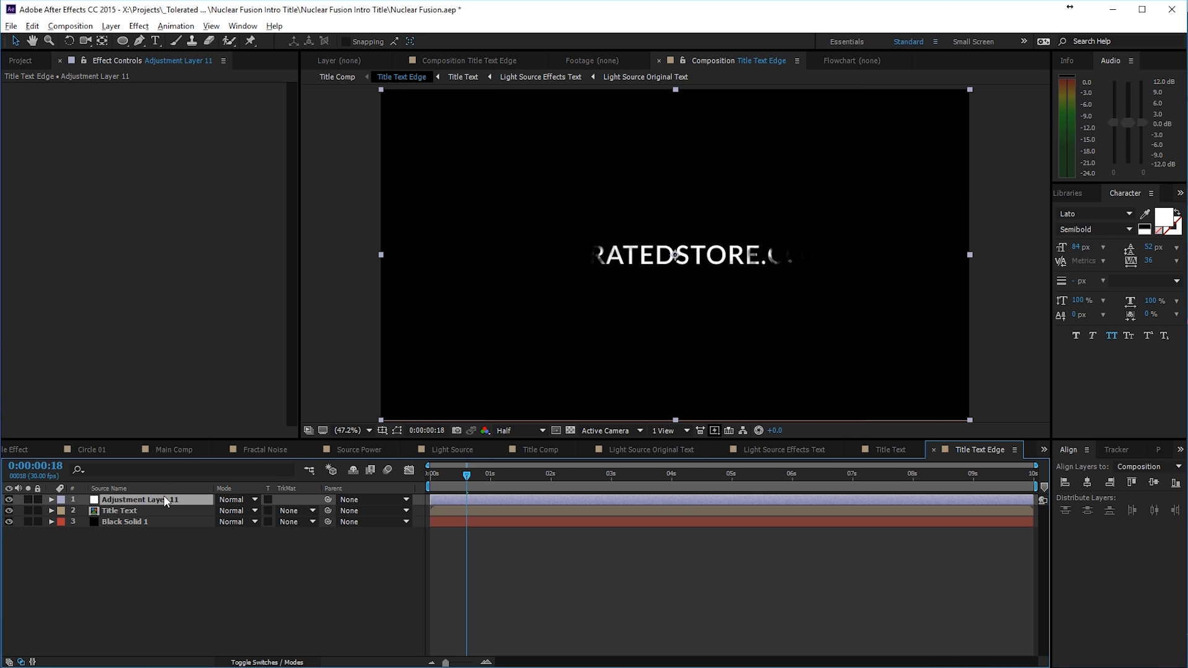
left_click(138, 25)
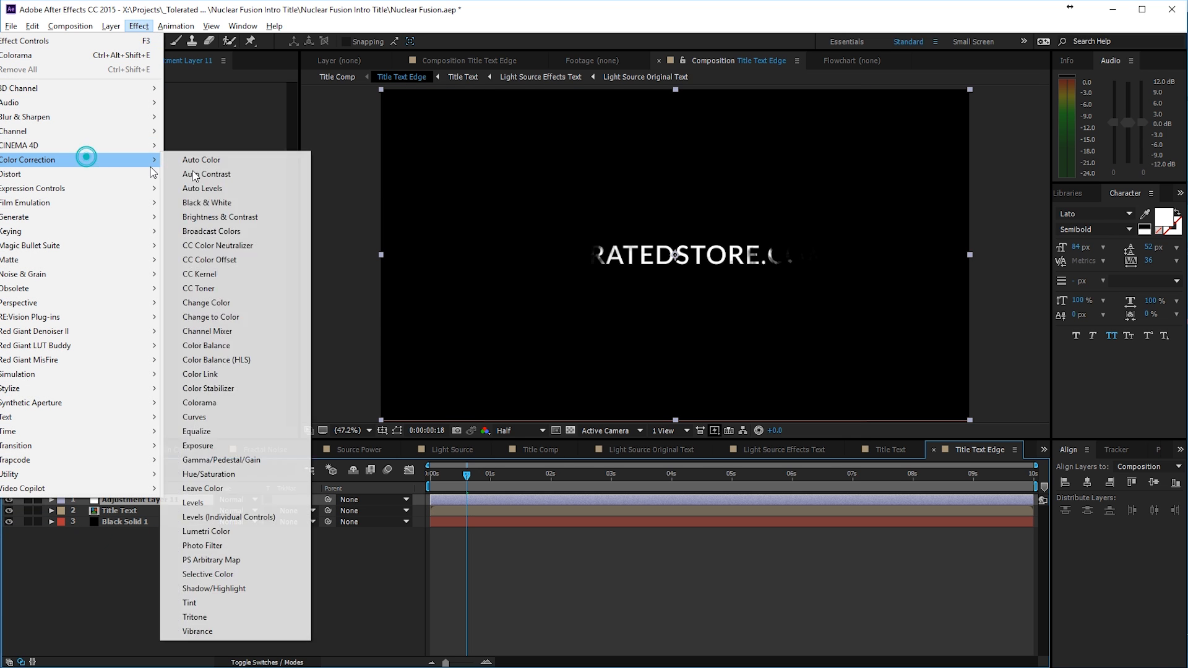
Step: Add Colorama with a black-to-white Output Cycle to the edge outlines and preview at Full resolution
left_click(199, 402)
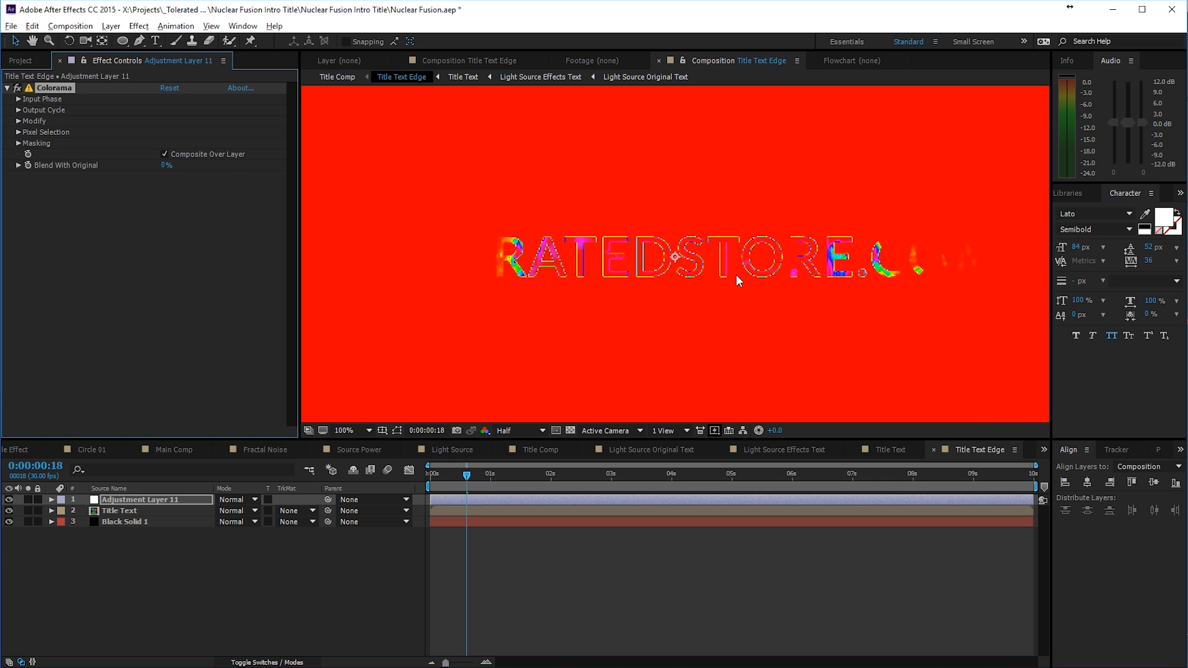
left_click(18, 110)
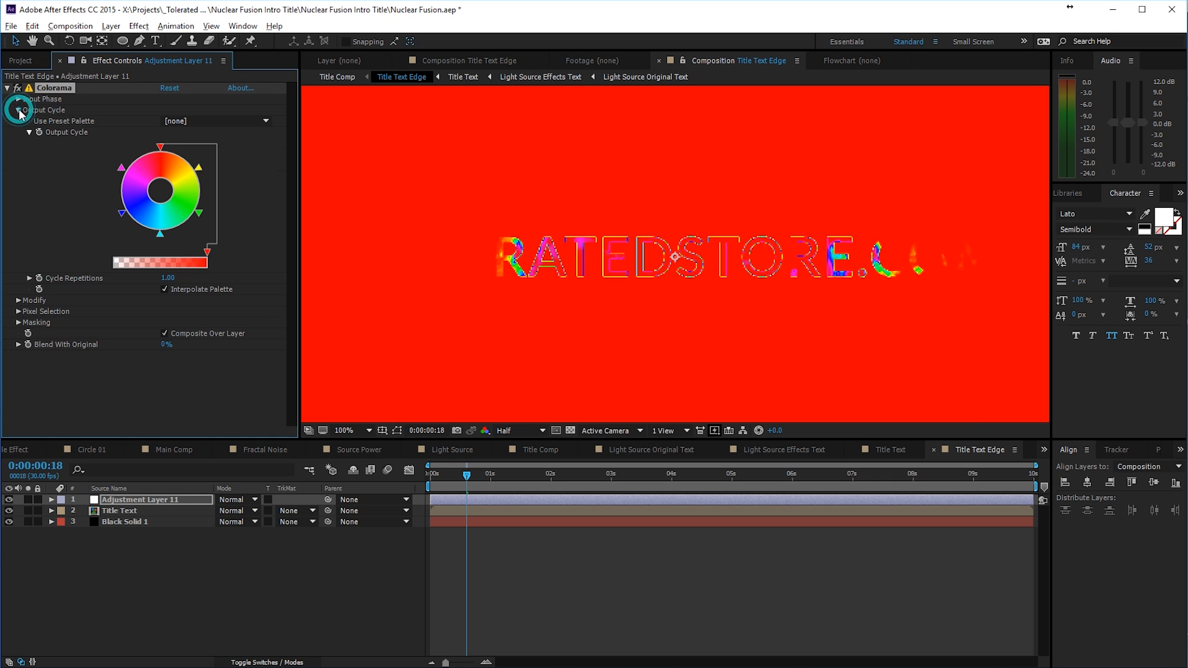
left_click(216, 121)
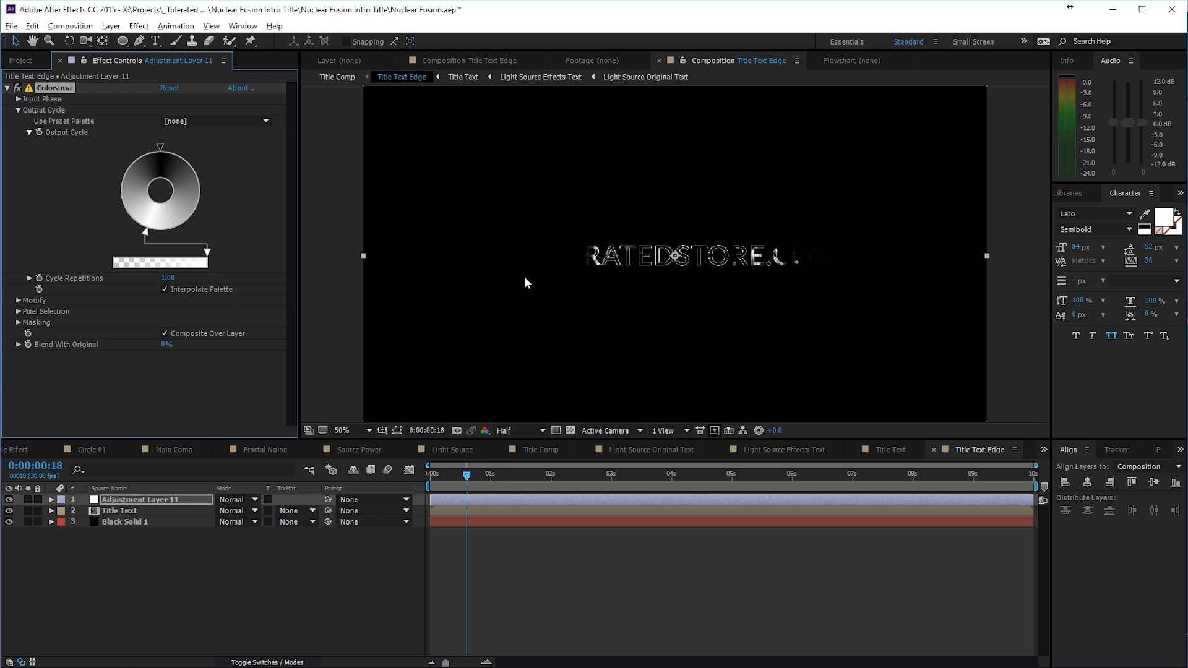
left_click(515, 431)
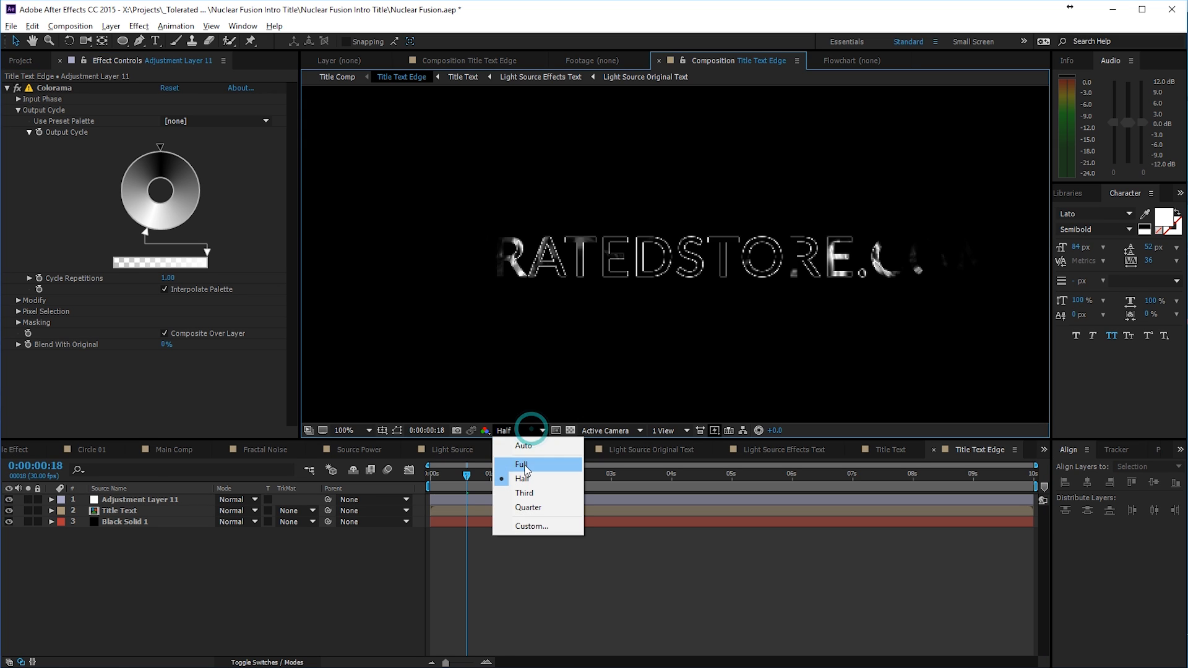
left_click(520, 463)
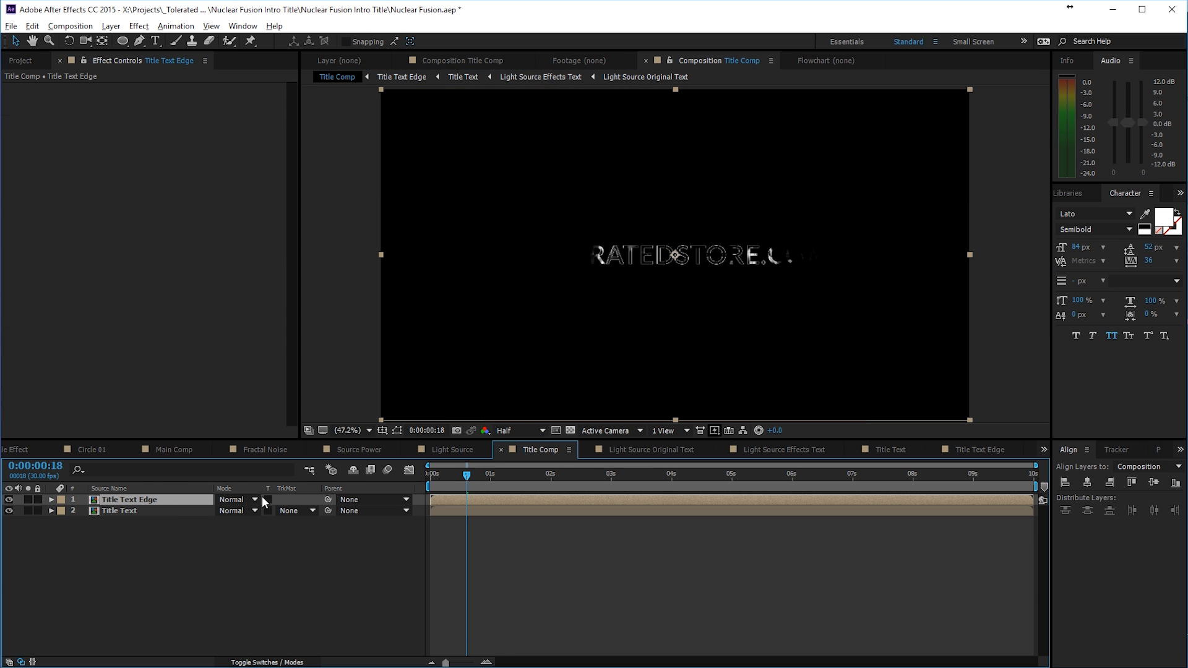
Step: Blend Title Text Edge over the title in Screen mode and add a Tritone effect
left_click(237, 499)
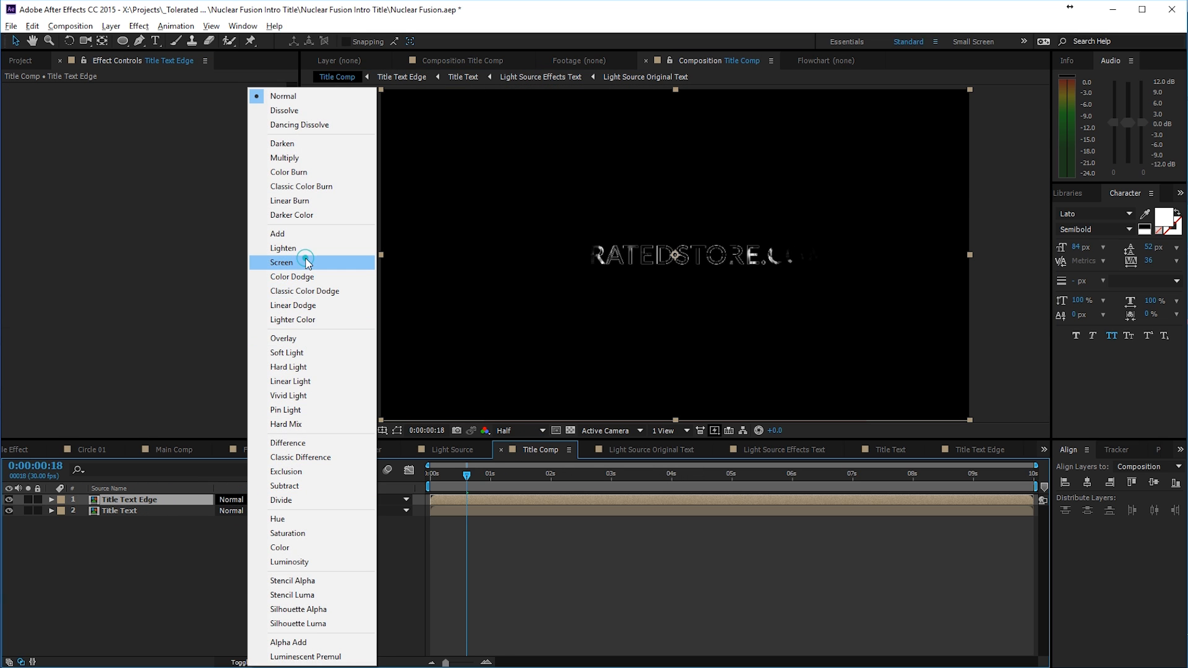
left_click(283, 263)
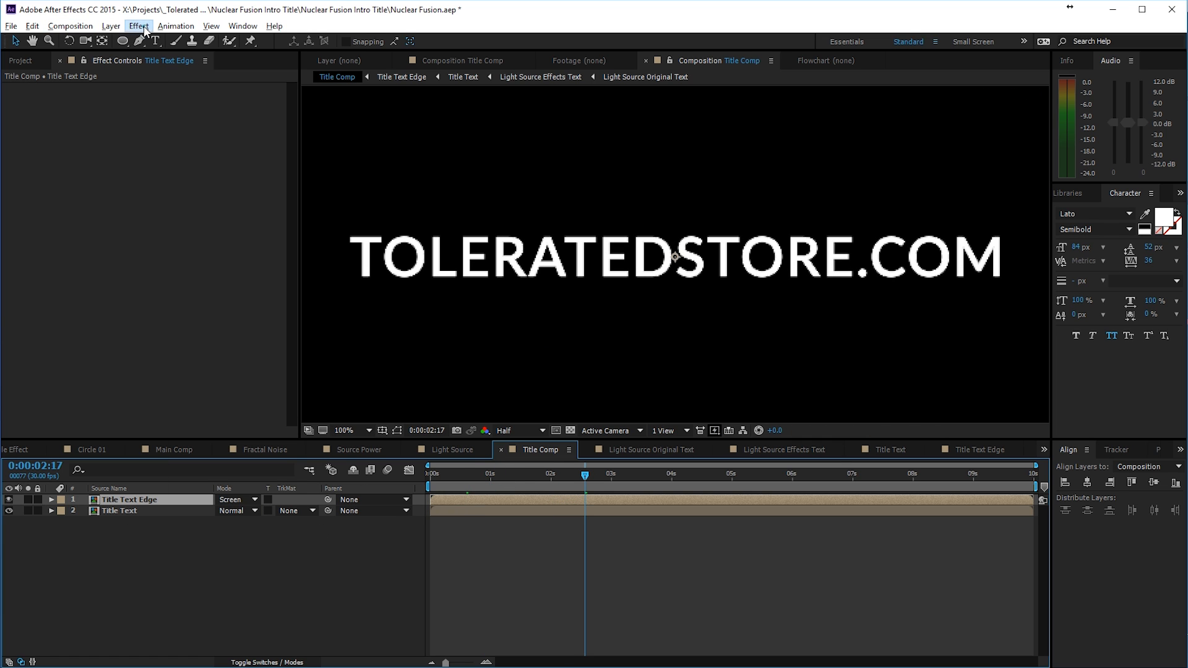
left_click(138, 24)
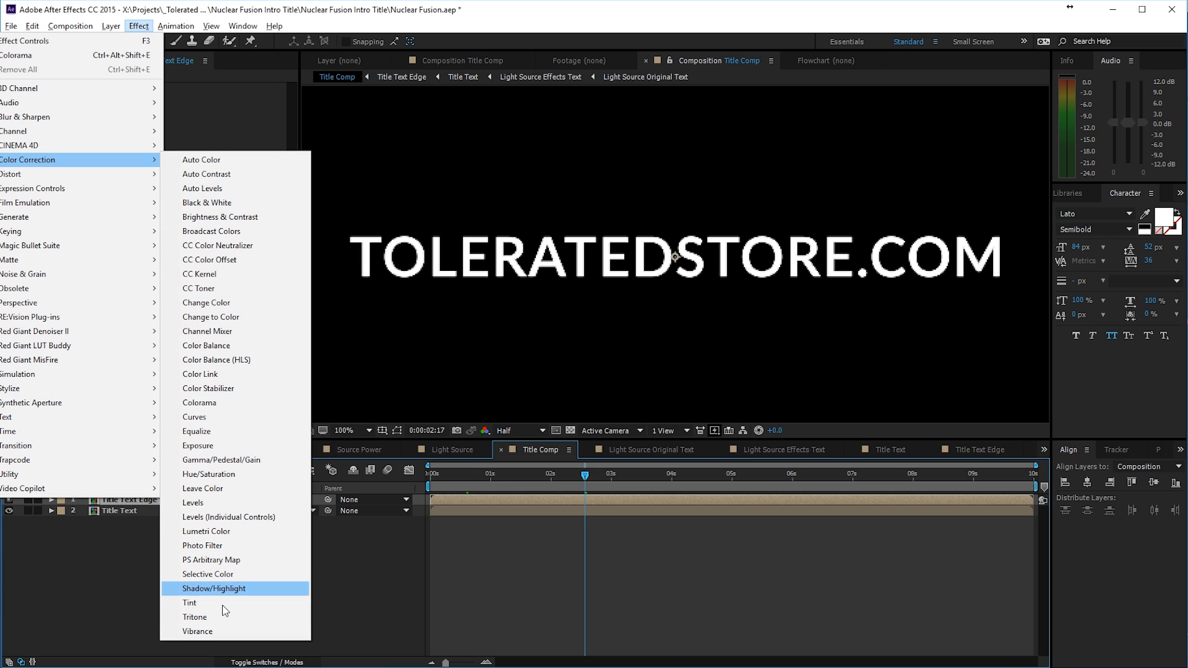
left_click(197, 602)
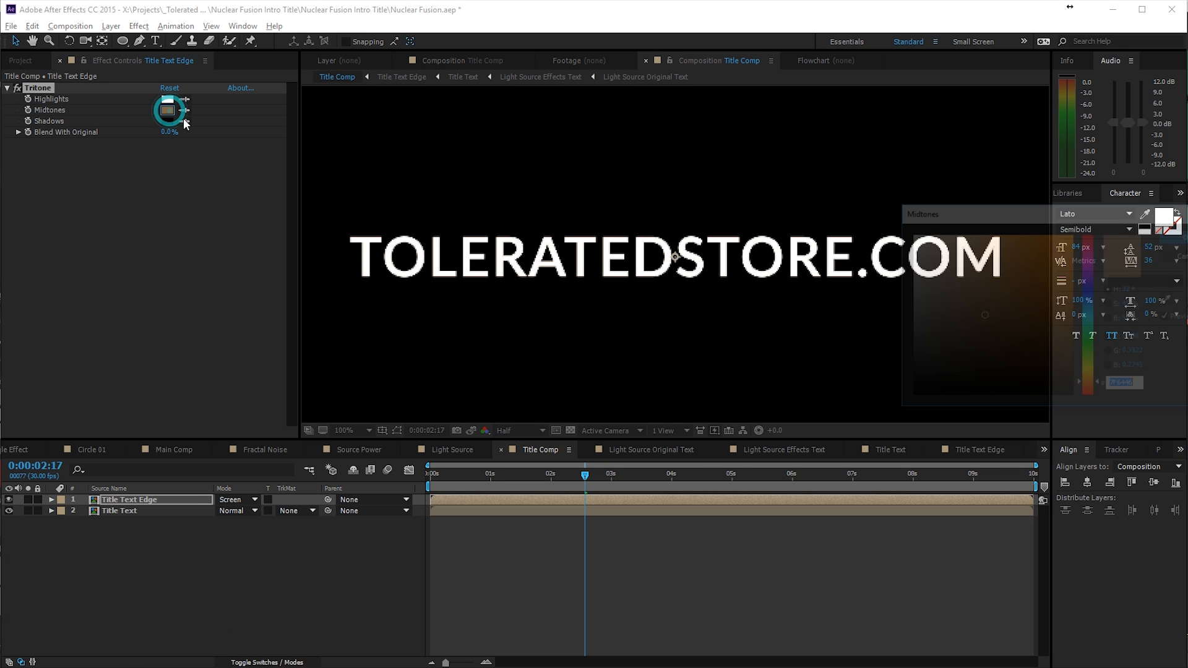
Step: Tint the Tritone midtones orange and check the fiery edges early in the reveal
left_click(167, 110)
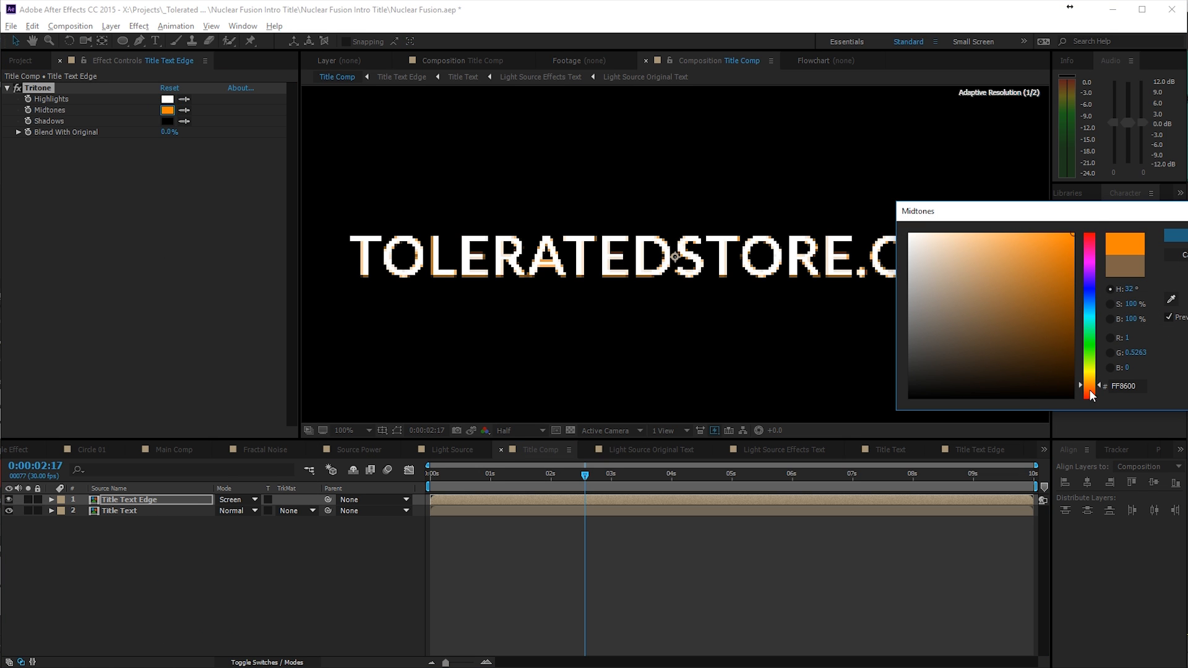
left_click(519, 430)
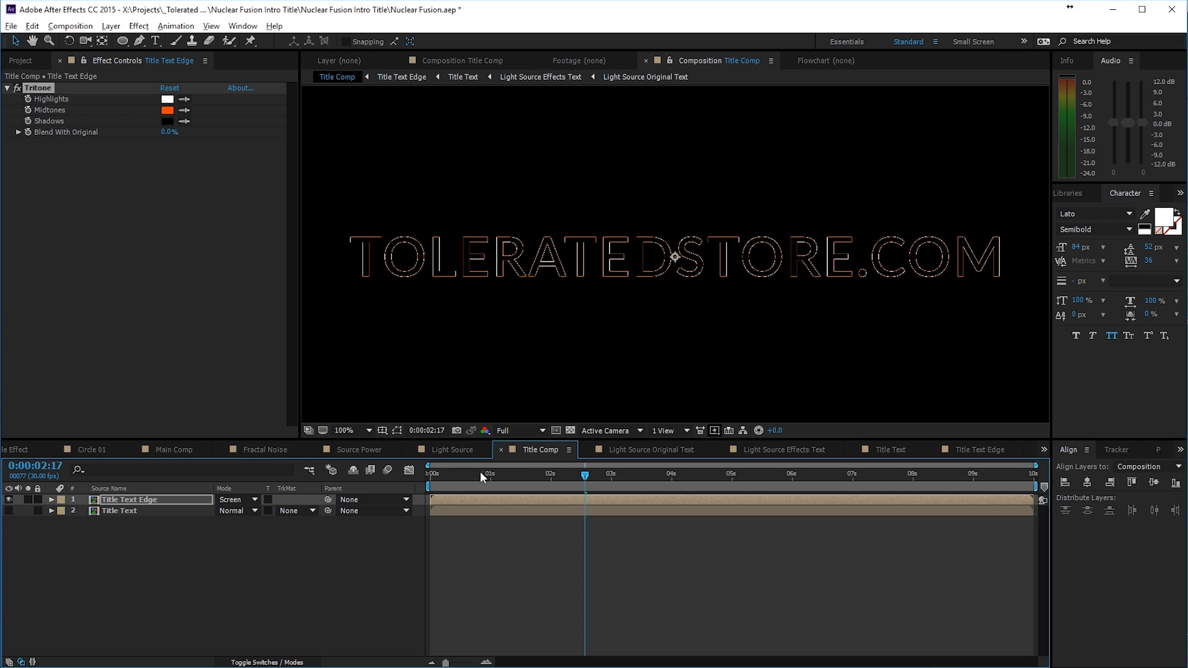
left_click(470, 473)
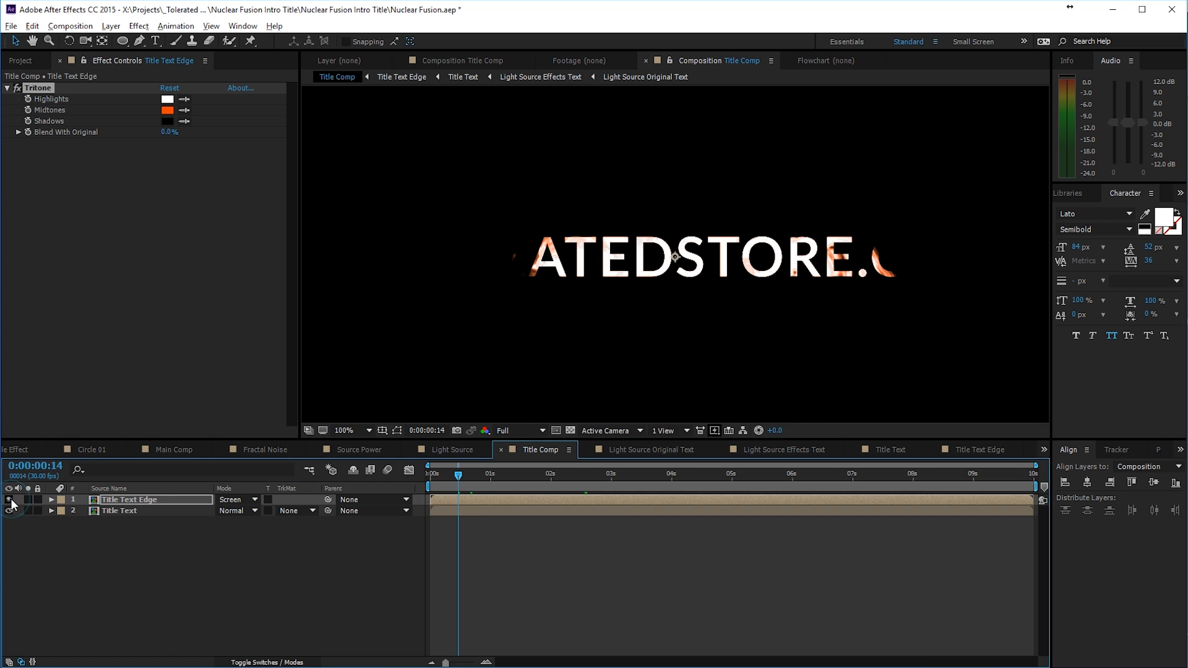
left_click(138, 25)
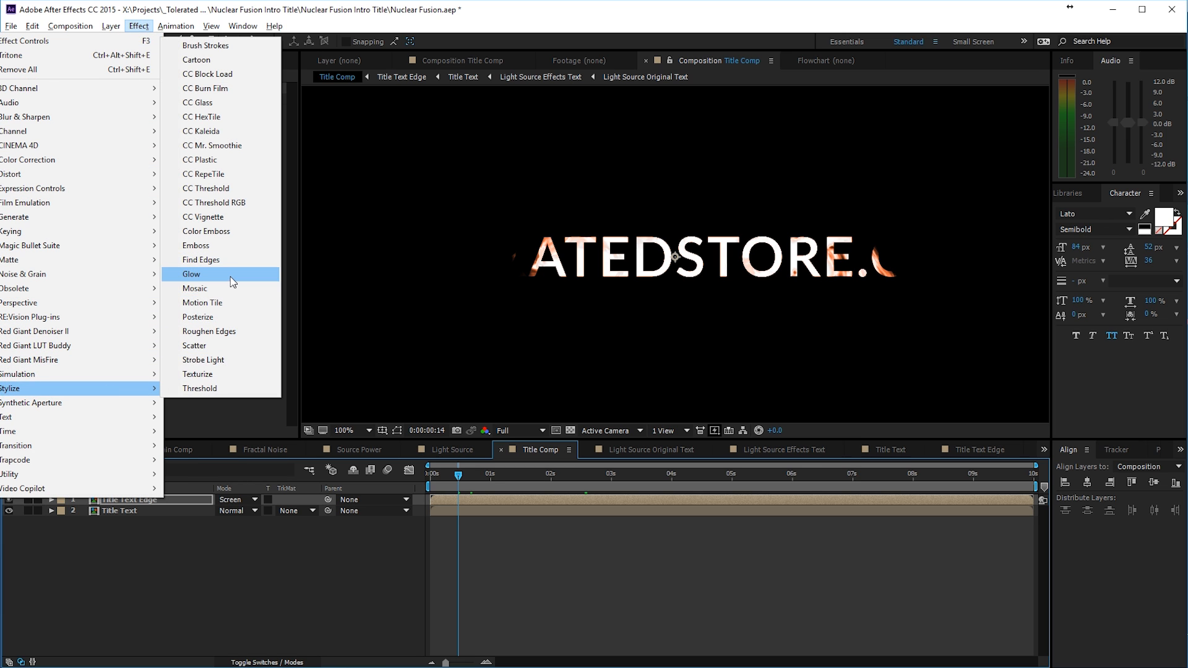
Step: Stack three Glow effects on the edges, tuning their radius, width and threshold
left_click(192, 274)
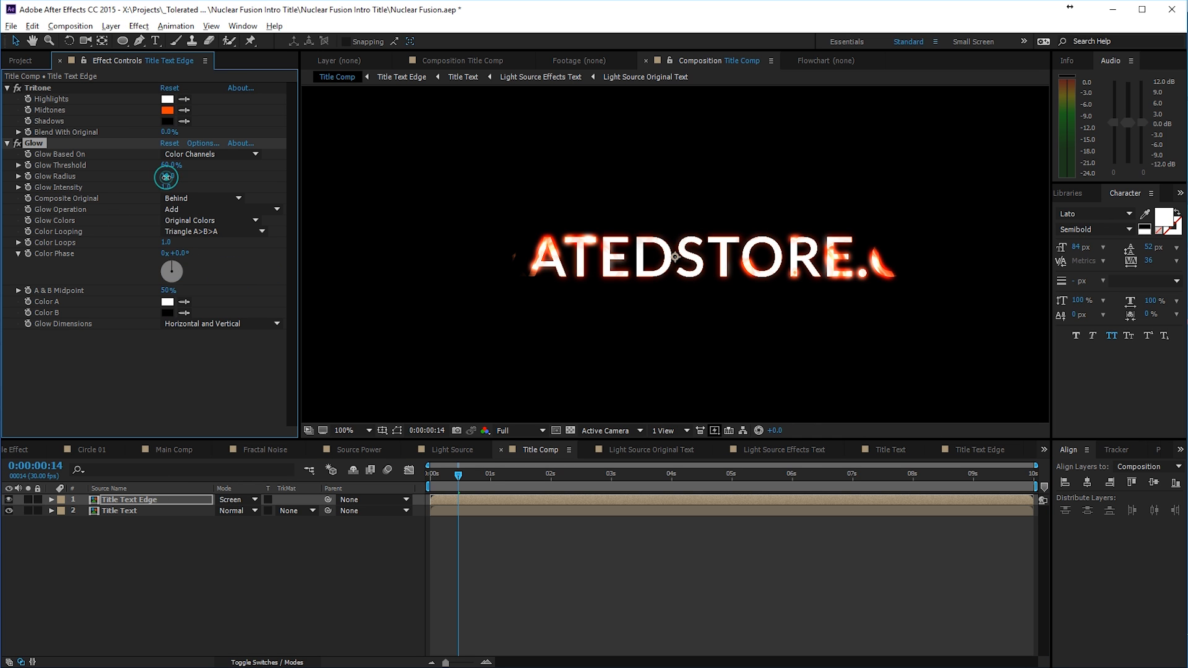
left_click_drag(171, 176, 159, 176)
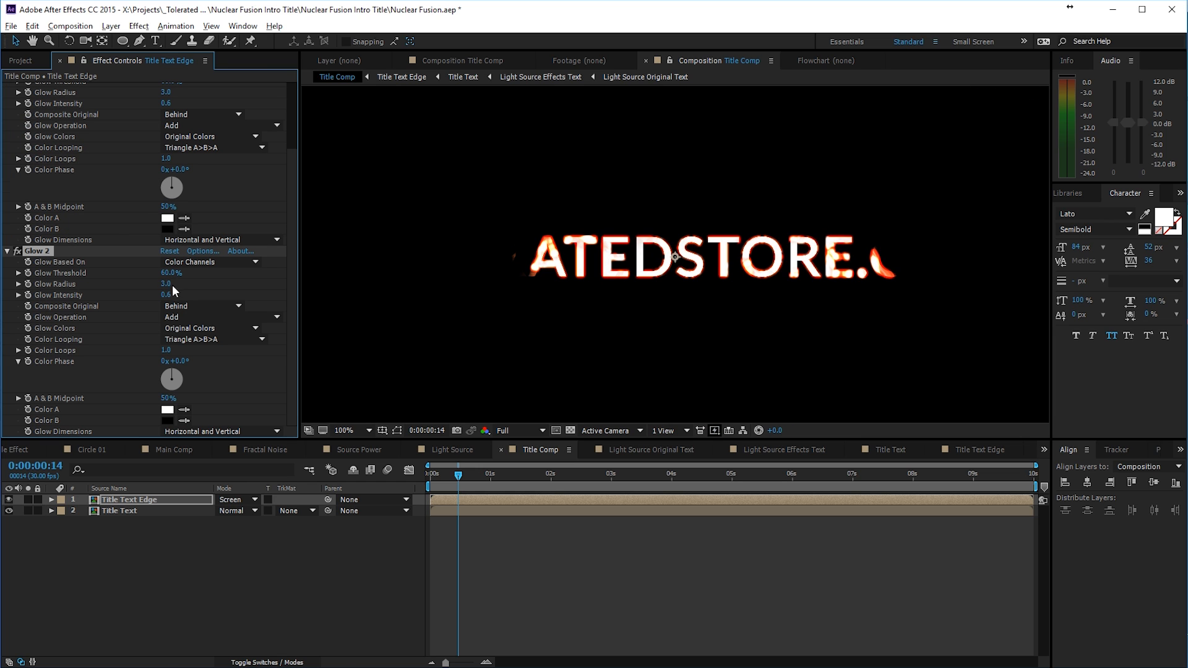
left_click_drag(165, 284, 170, 284)
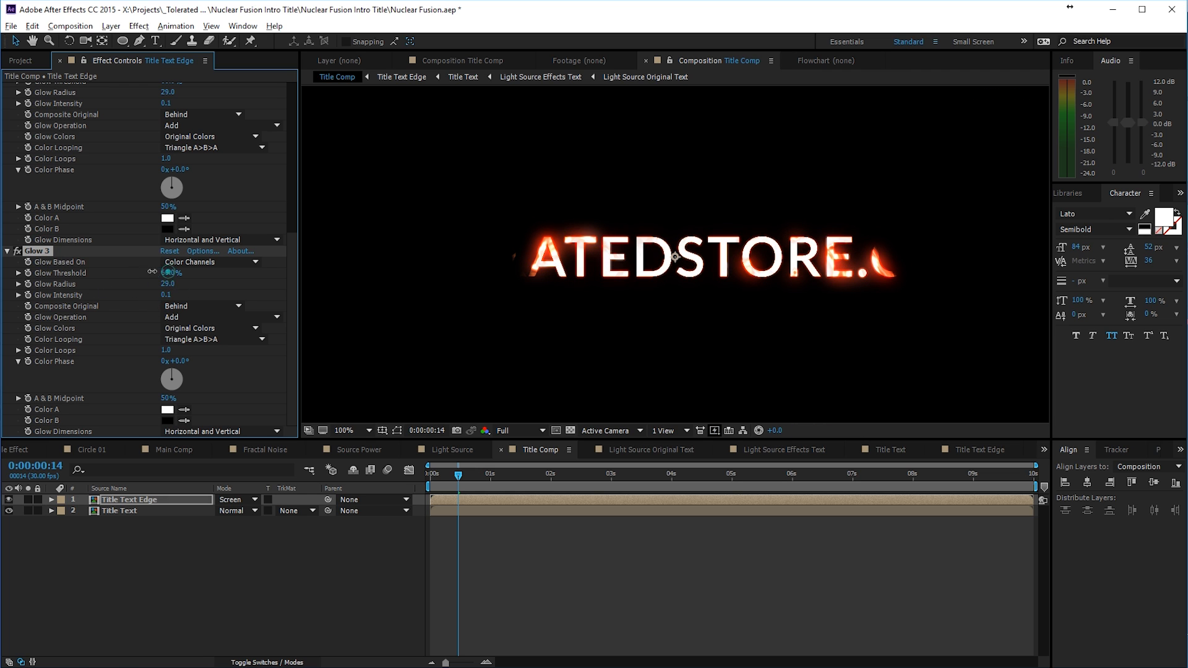
left_click_drag(171, 273, 170, 290)
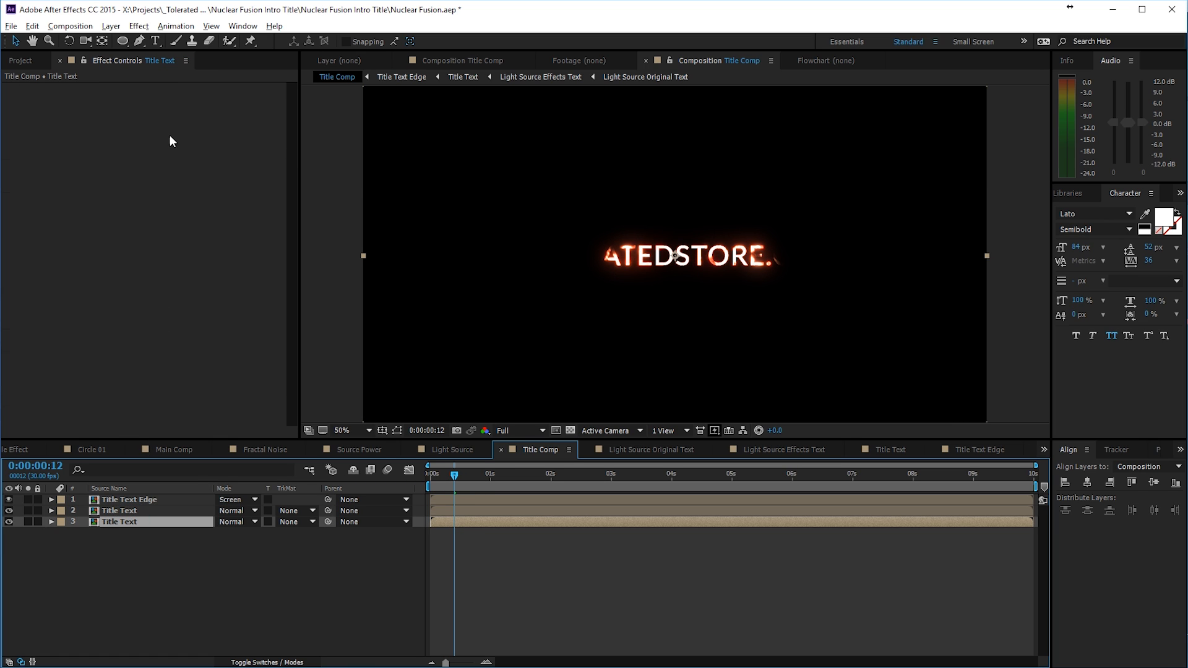
Step: Add a red Fill effect to the bottom Title Text copy
left_click(139, 25)
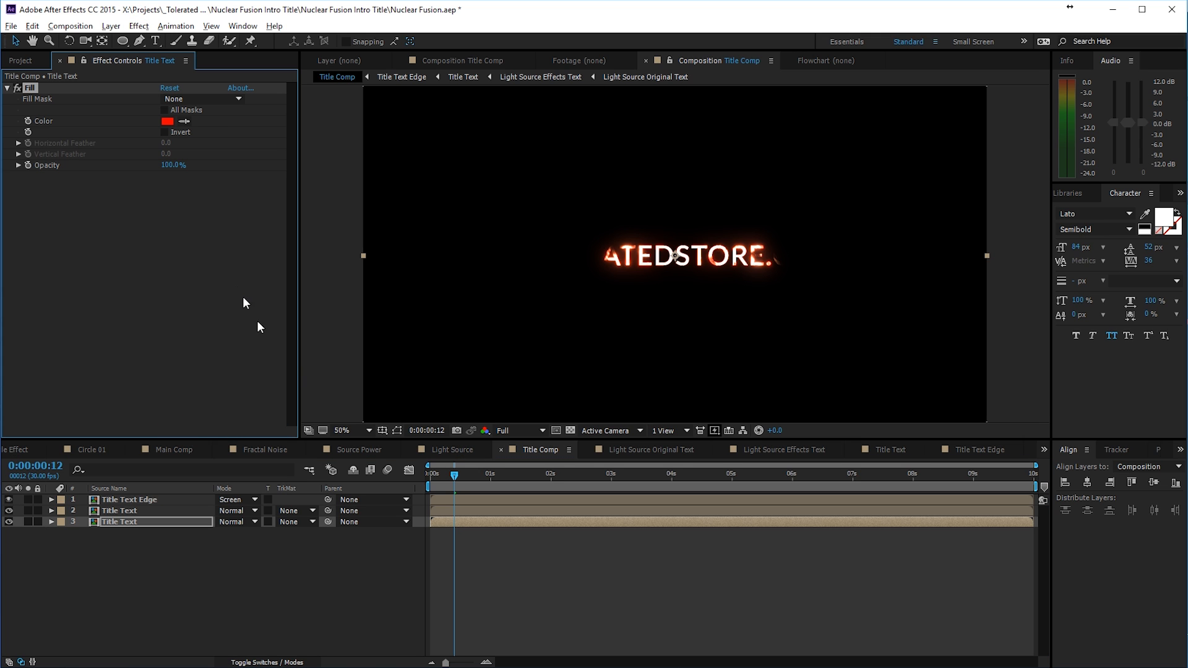
left_click(167, 121)
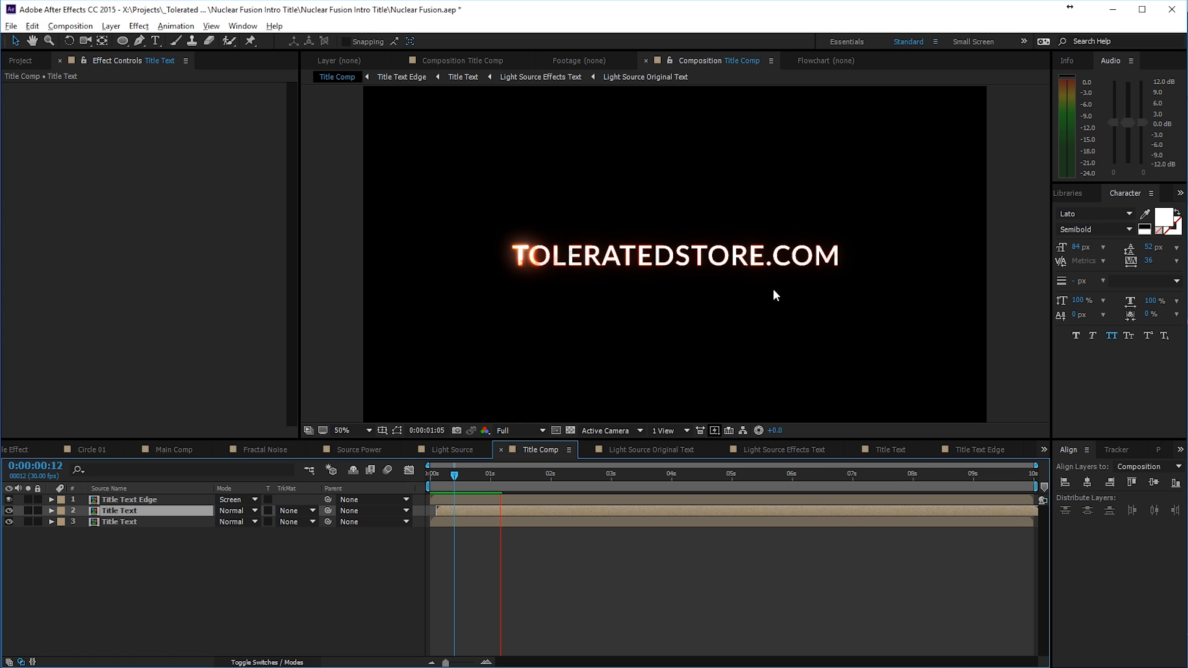
Step: Replay the reveal and key Title Text Edge Opacity at 100% around 0:00:01:05
left_click_drag(496, 476, 451, 475)
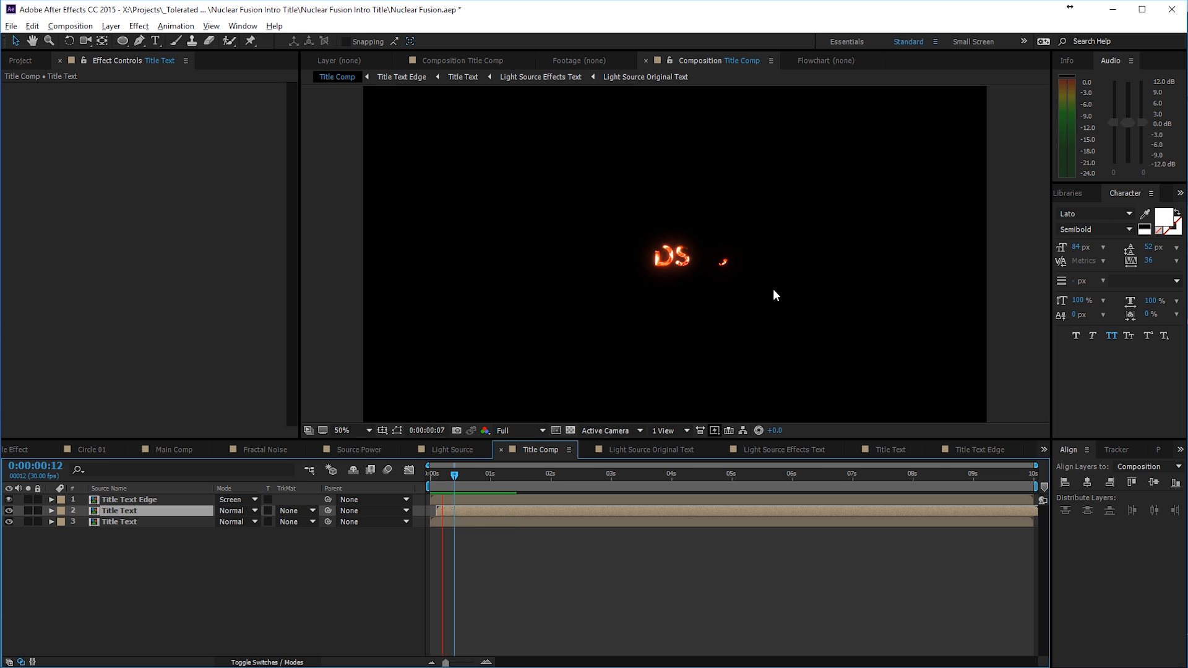
left_click(499, 475)
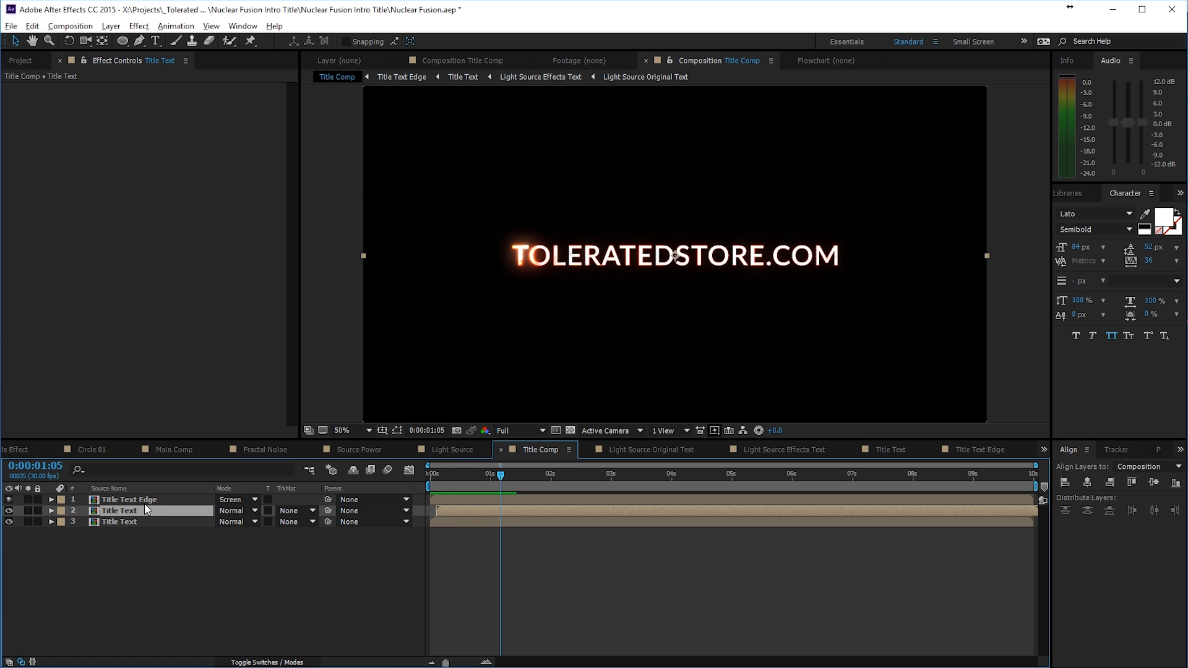
left_click(128, 500)
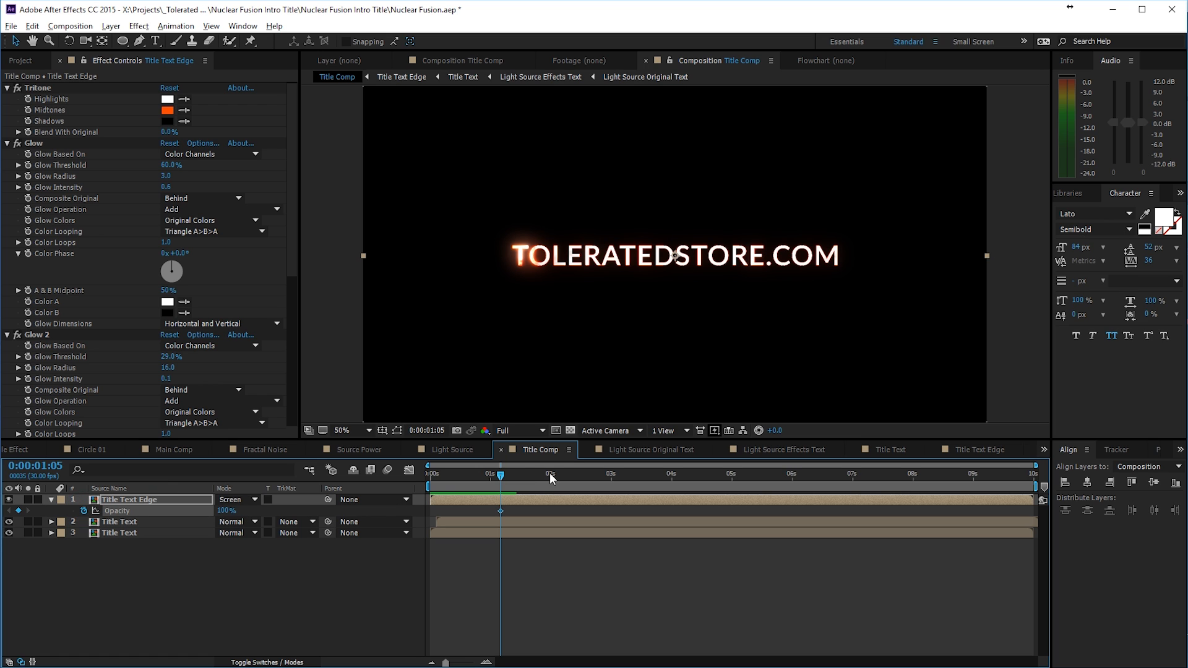
Step: Key Title Text Edge Opacity to 0% at 0:00:01:25 so the glow fades to white text
left_click(540, 473)
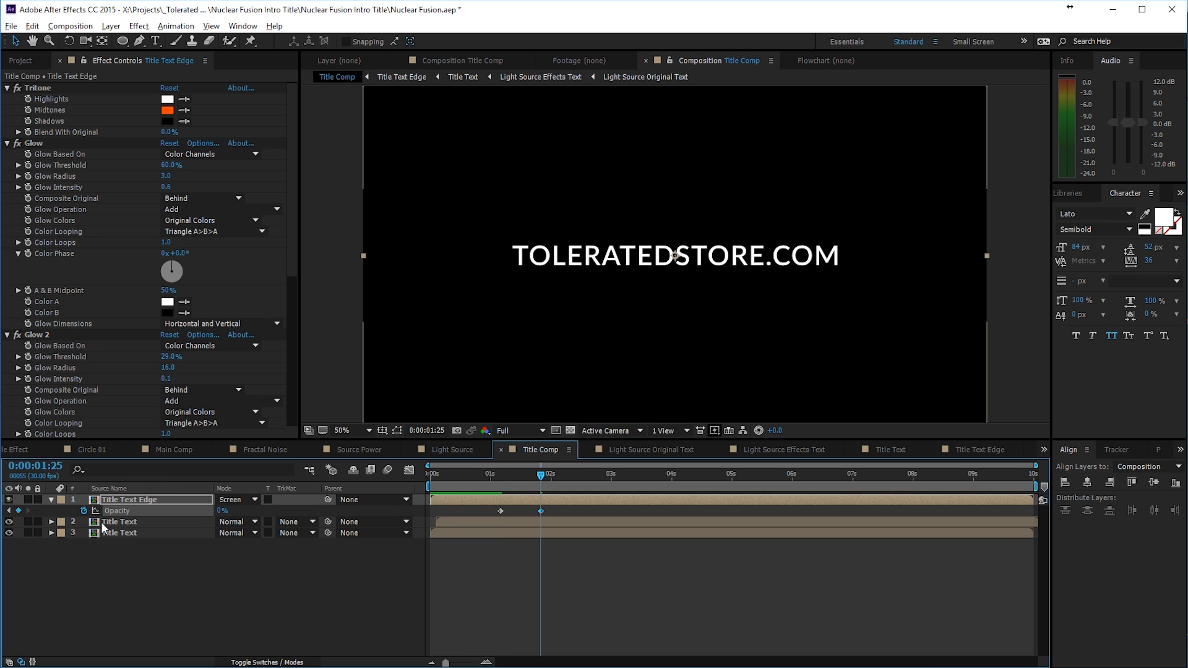
left_click(119, 521)
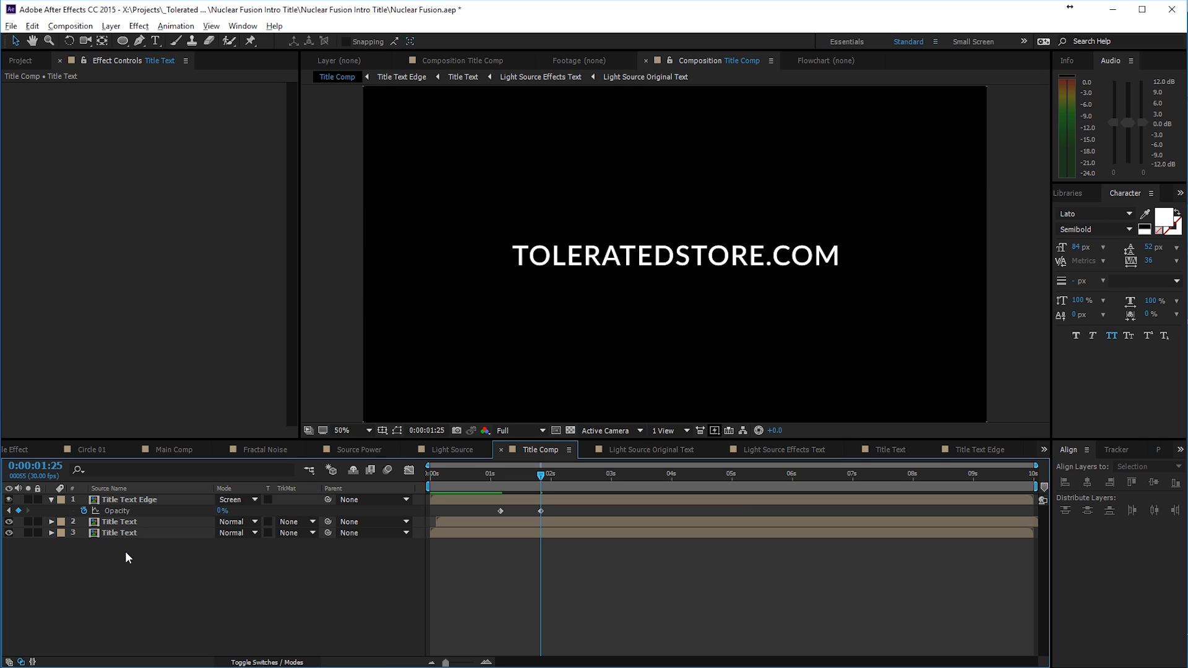